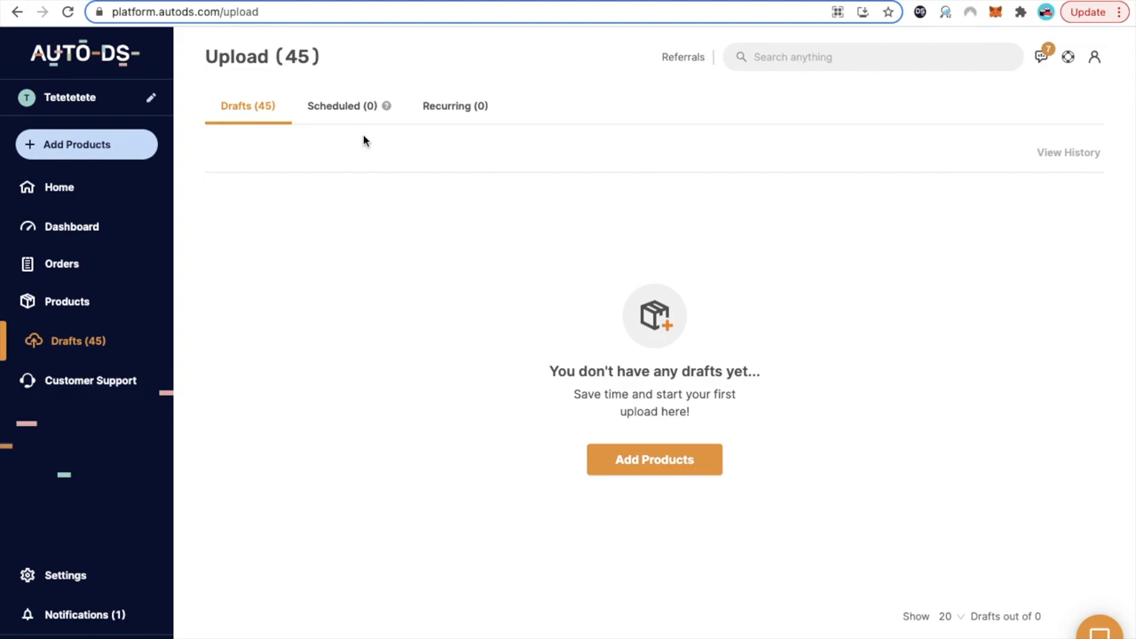
{"action": "mouse_move", "coordinate": [438, 166]}
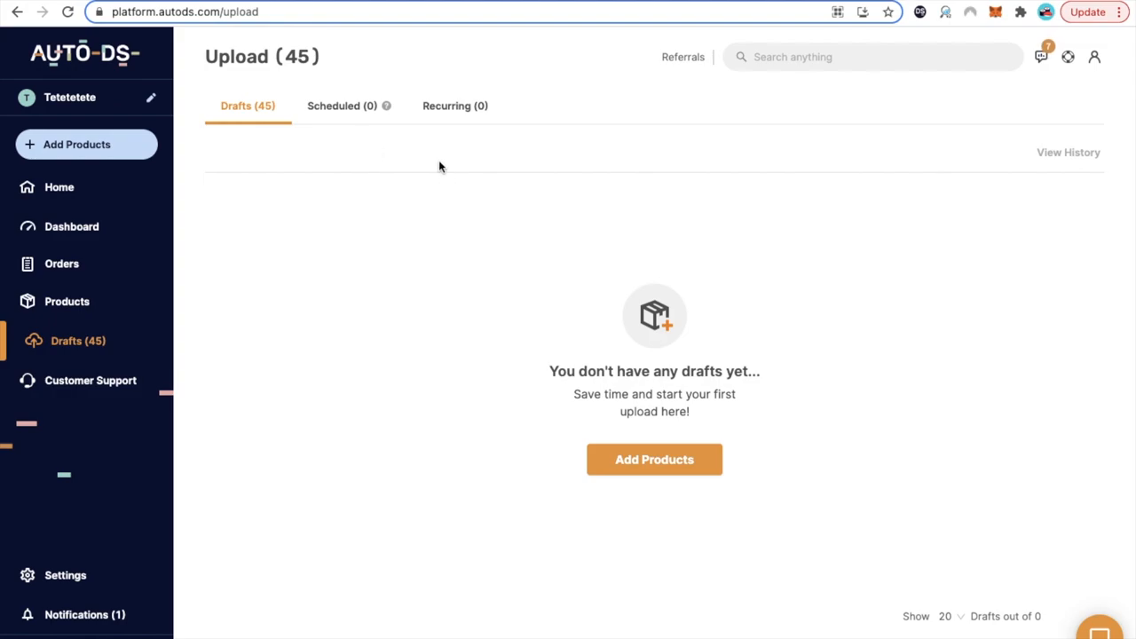
{"action": "mouse_move", "coordinate": [536, 80]}
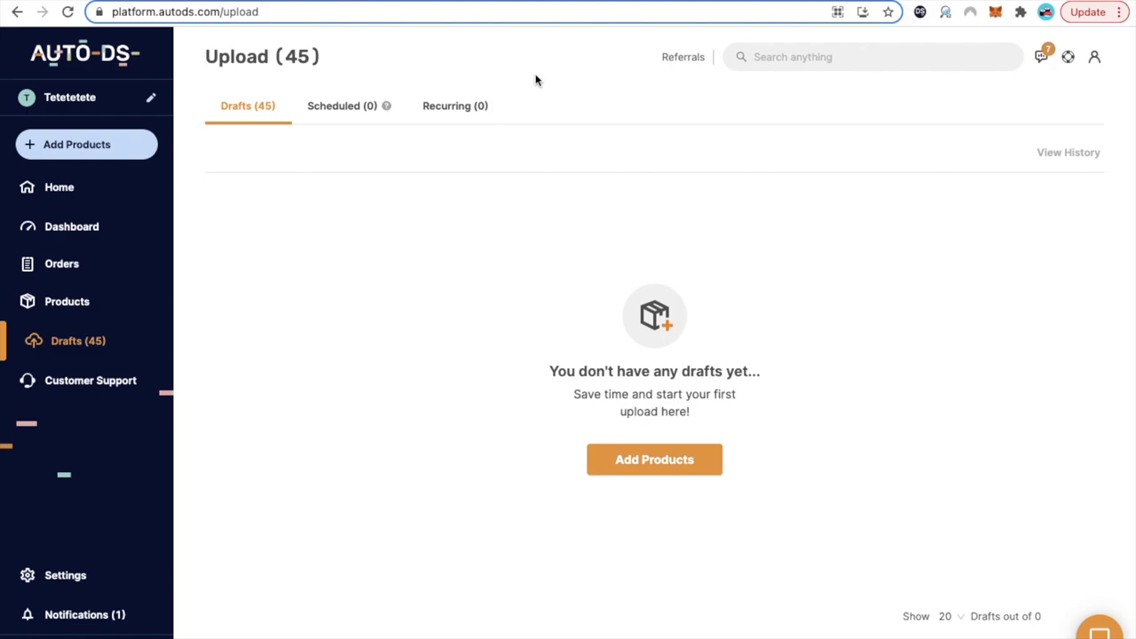
{"action": "mouse_move", "coordinate": [458, 82]}
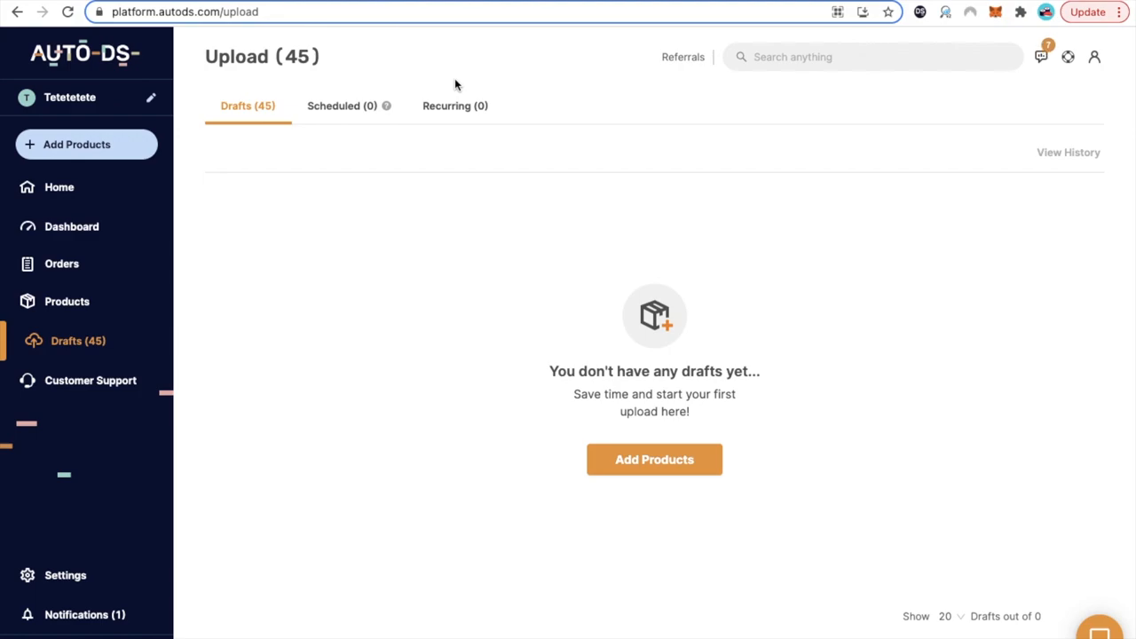
{"action": "mouse_move", "coordinate": [571, 263]}
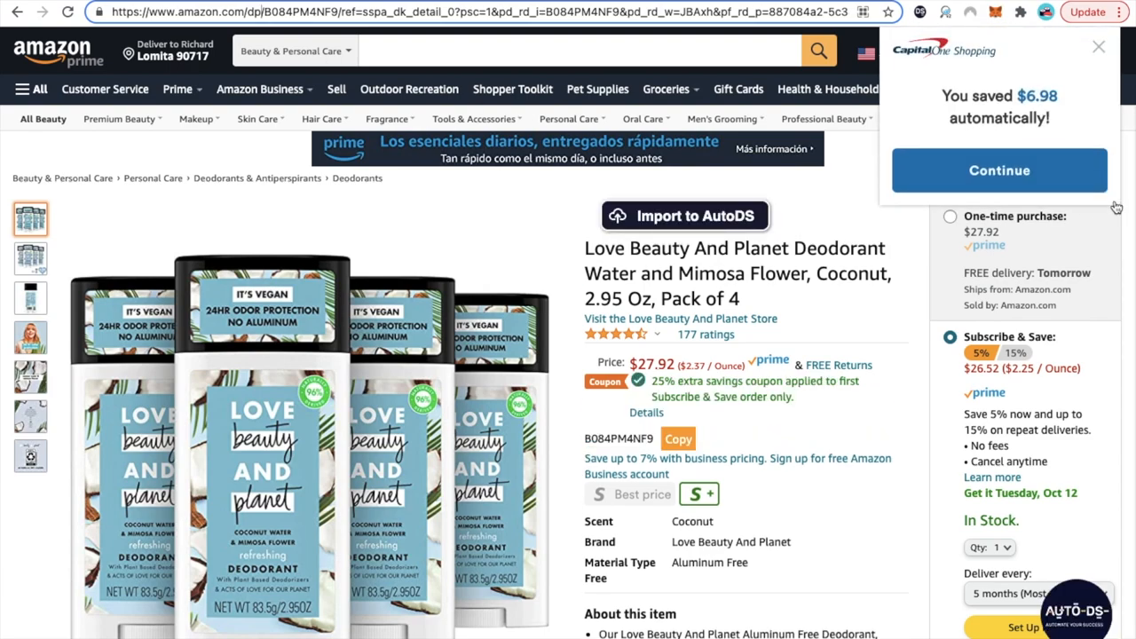
Dismiss the Capital One Shopping pop-up and select the deodorant page's web address.
{"action": "left_click", "coordinate": [999, 170]}
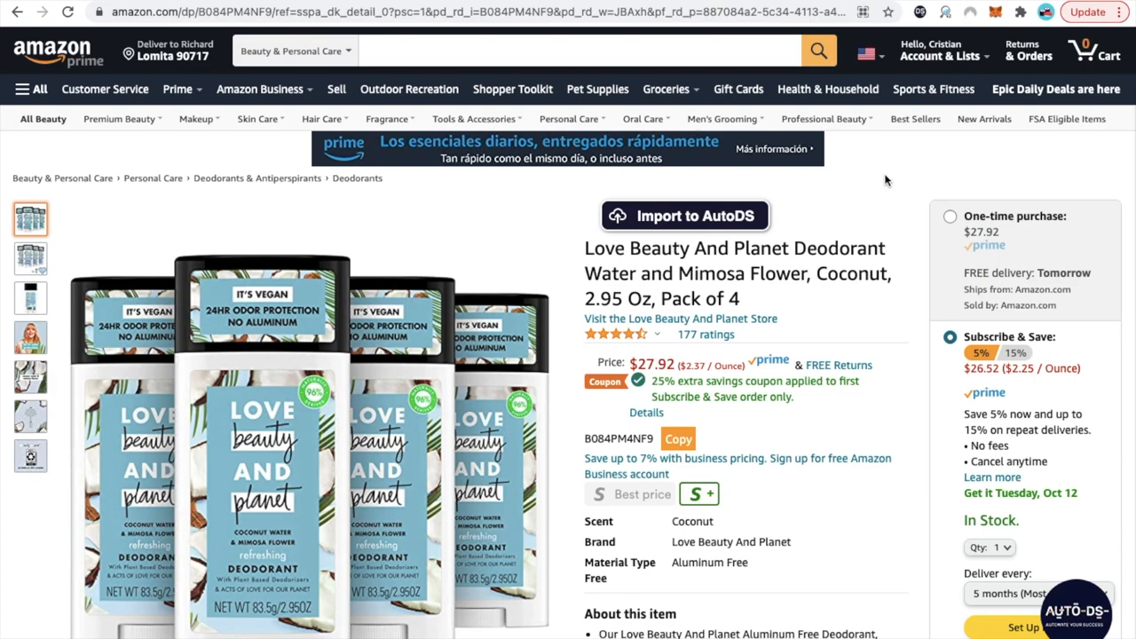
{"action": "mouse_move", "coordinate": [665, 32]}
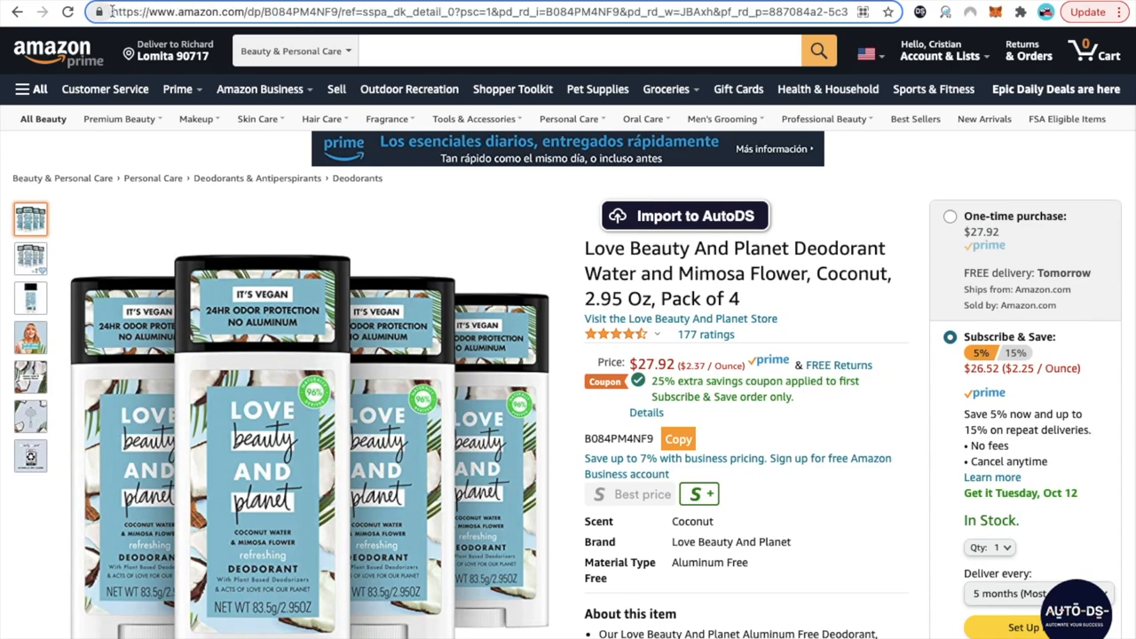
{"action": "left_click", "coordinate": [239, 10]}
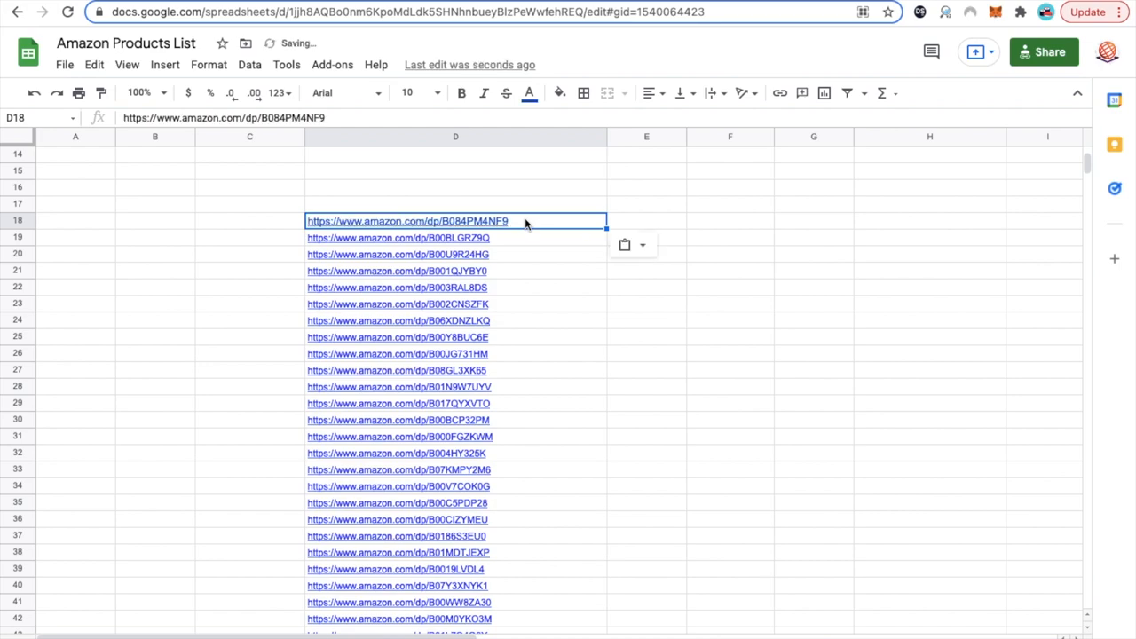
Select the Amazon product URLs in D18:D188 and copy them.
{"action": "left_click", "coordinate": [625, 245]}
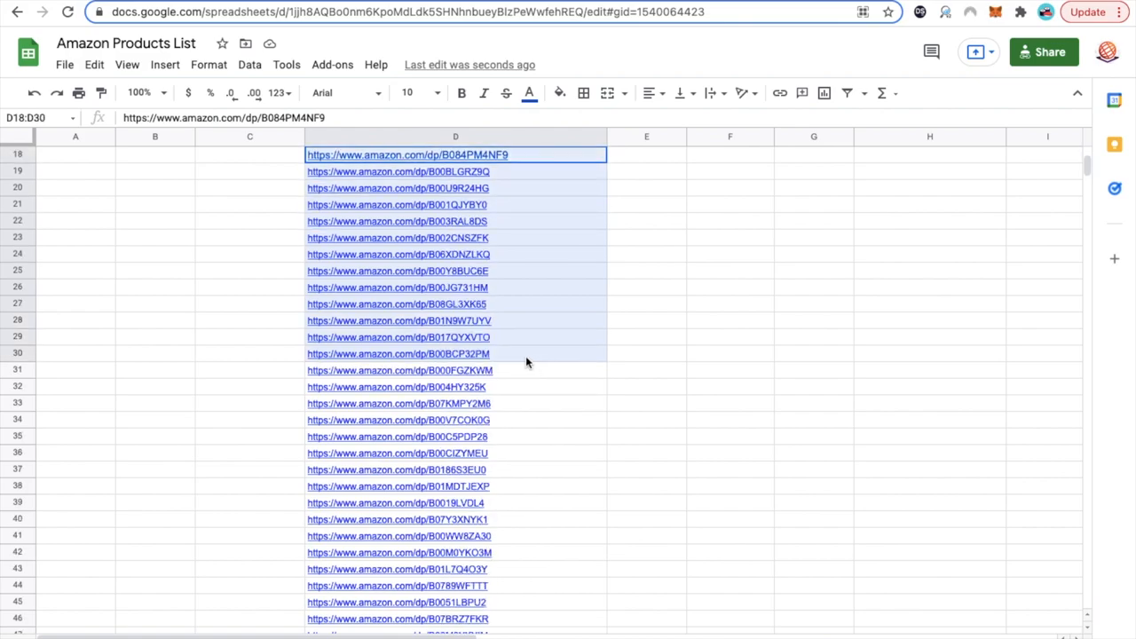
{"action": "scroll", "scroll_direction": "down", "scroll_amount": 3}
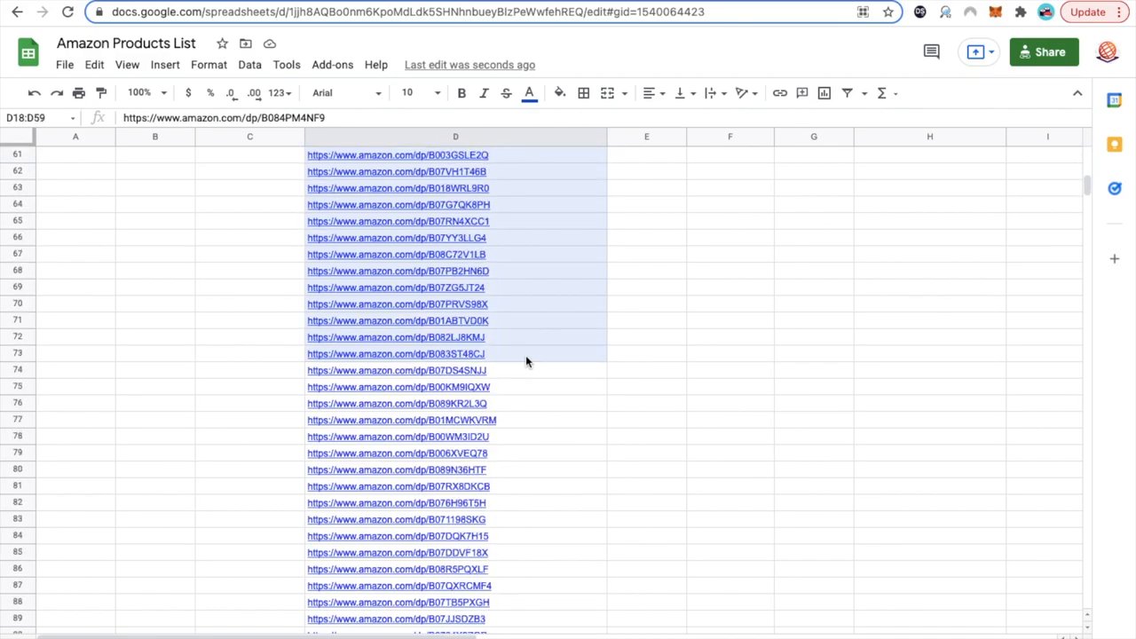
{"action": "scroll", "scroll_direction": "down", "scroll_amount": 3}
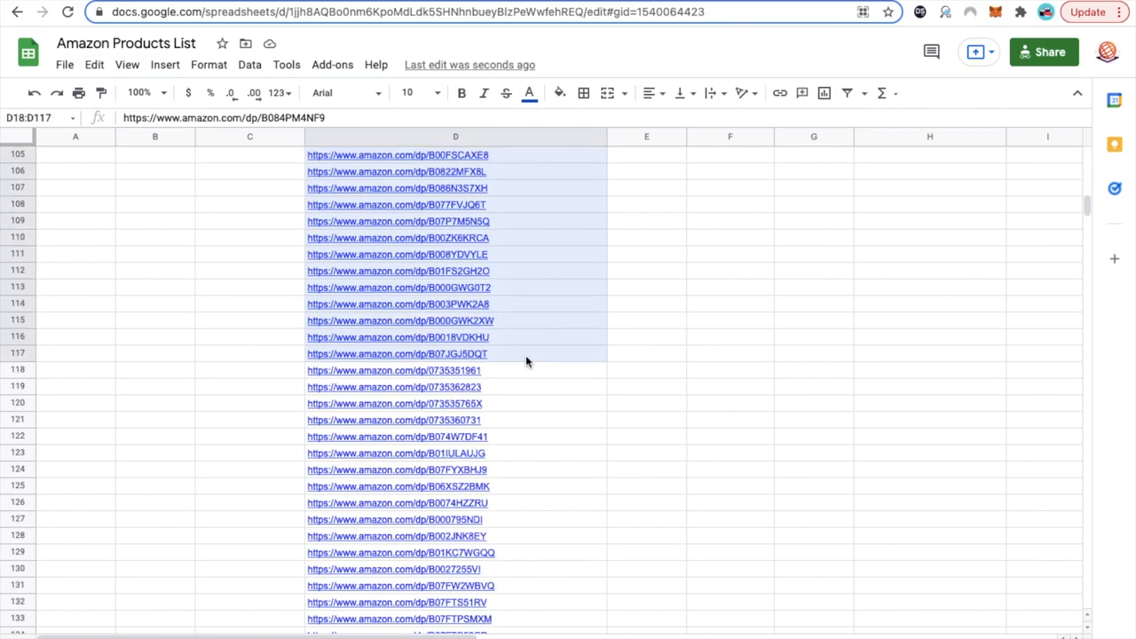
{"action": "scroll", "scroll_direction": "down", "scroll_amount": 3}
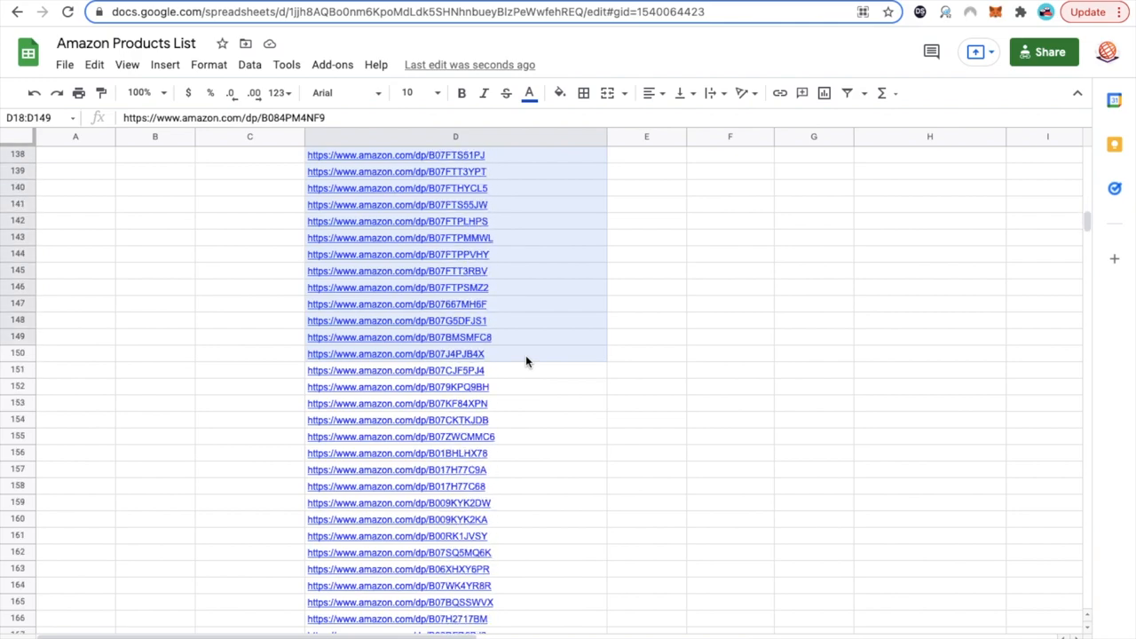
{"action": "scroll", "scroll_direction": "down", "scroll_amount": 3}
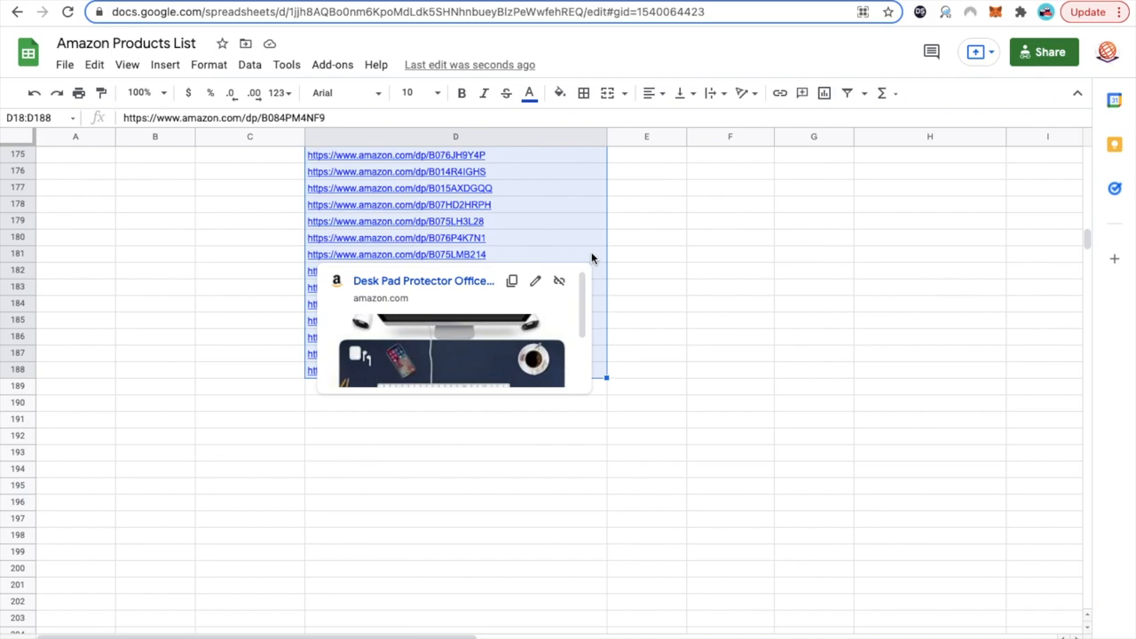
{"action": "mouse_move", "coordinate": [575, 222]}
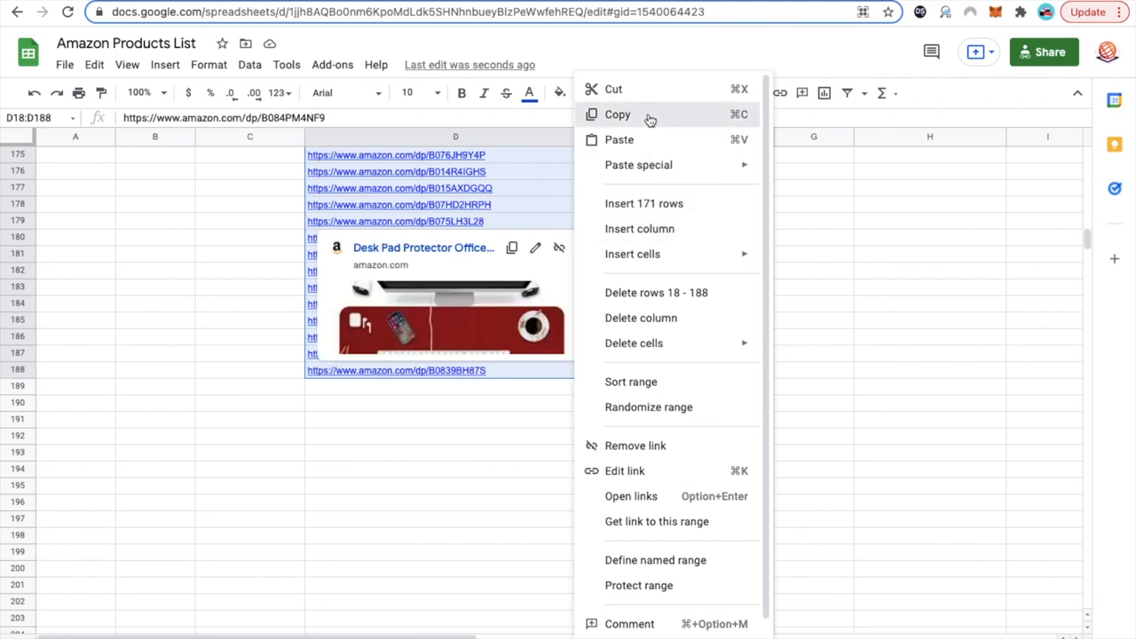
{"action": "left_click", "coordinate": [618, 113]}
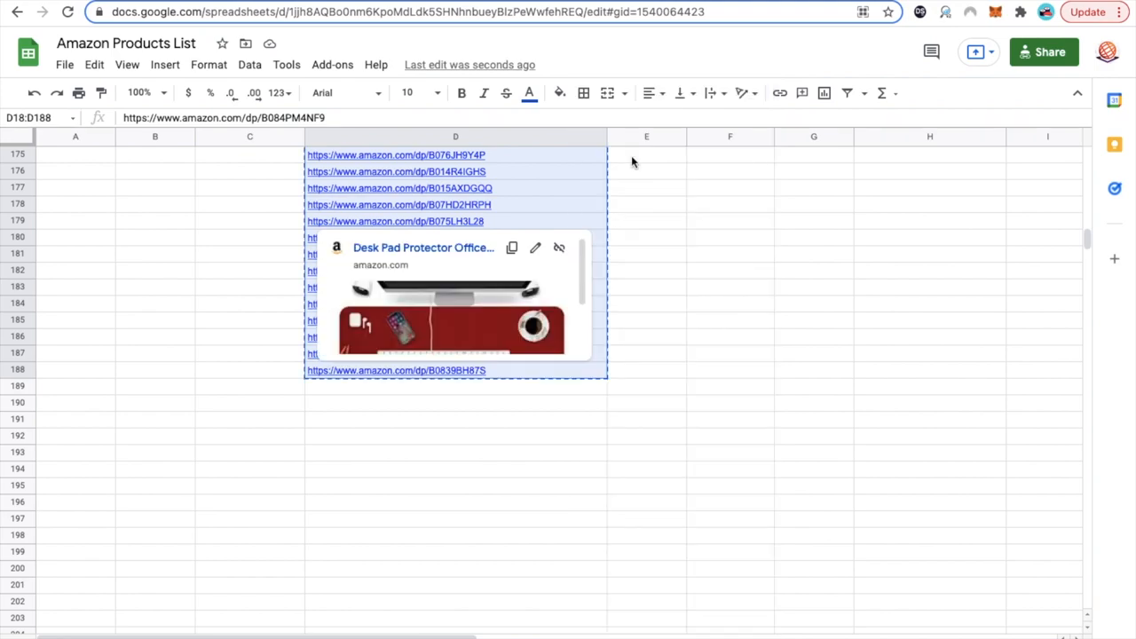
{"action": "mouse_move", "coordinate": [632, 164]}
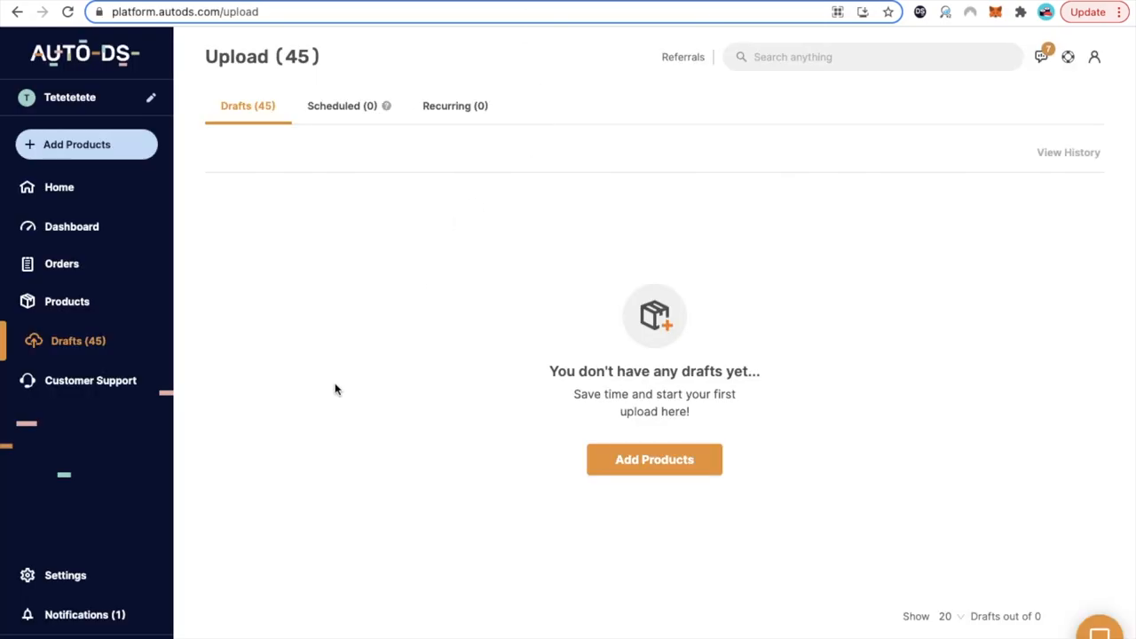
{"action": "mouse_move", "coordinate": [480, 380]}
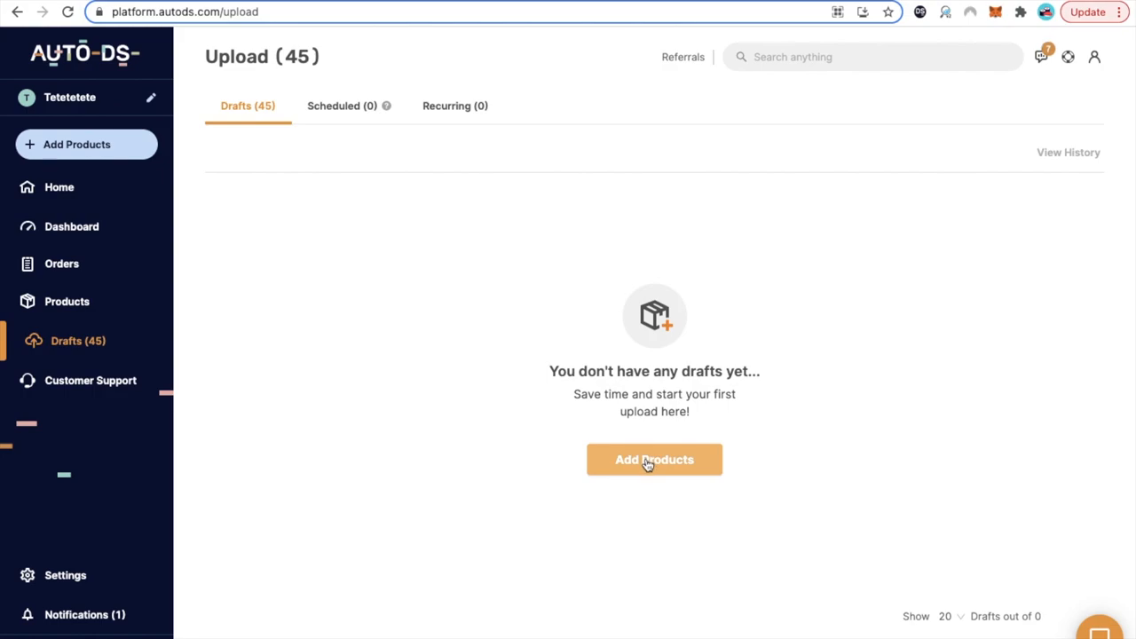
Start Add Products on the Upload page, reaching the URL or product ID entry box.
{"action": "left_click", "coordinate": [653, 460]}
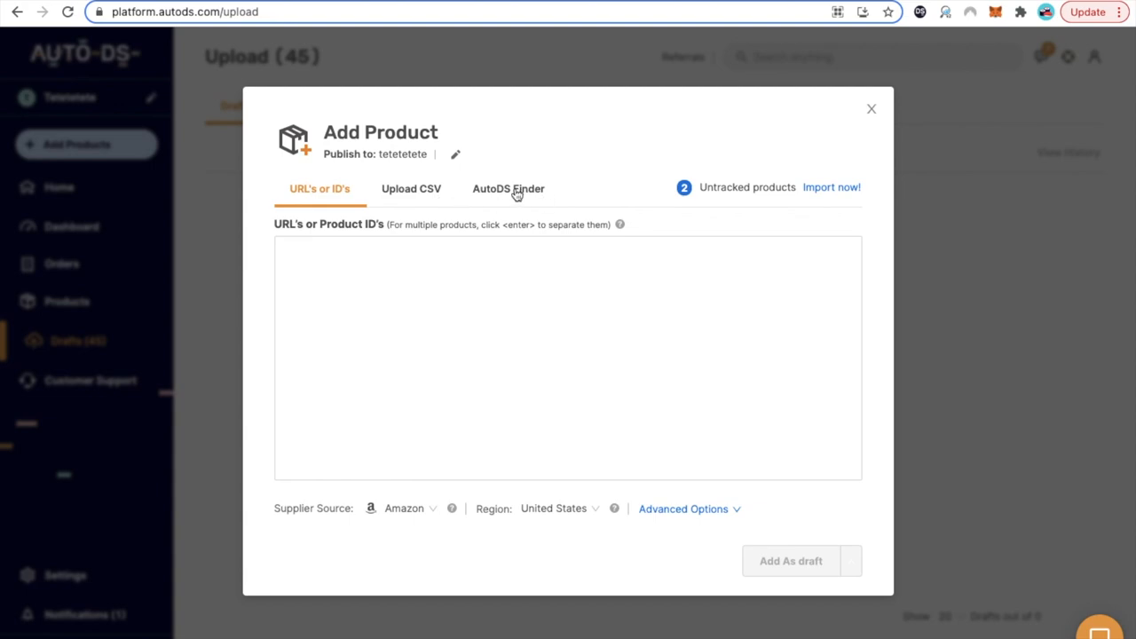
{"action": "mouse_move", "coordinate": [495, 195]}
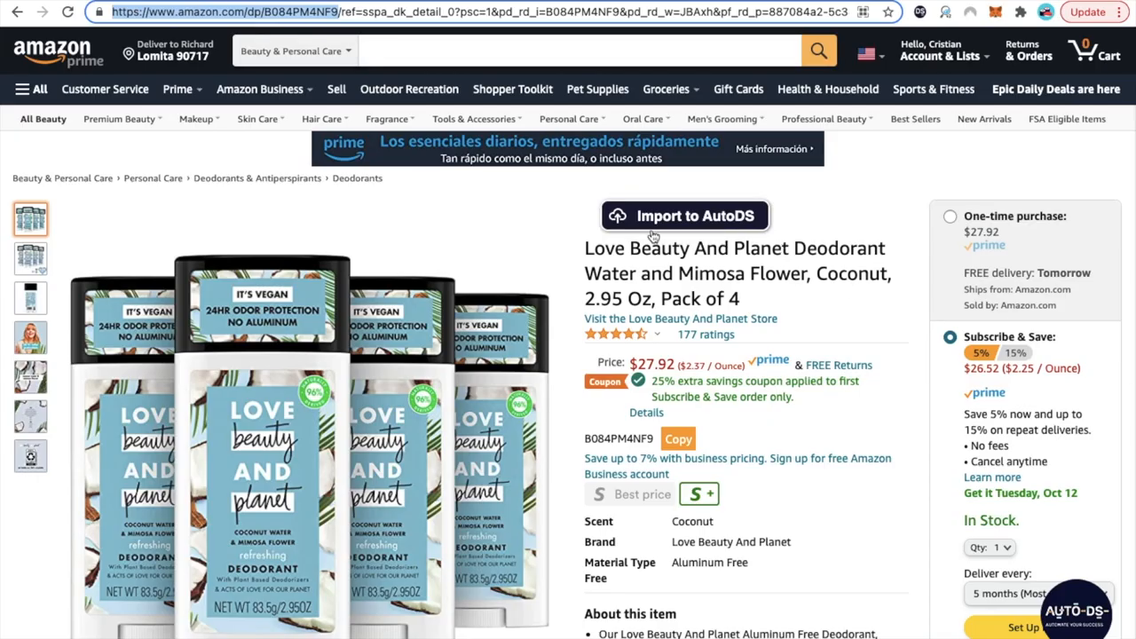
{"action": "left_click", "coordinate": [686, 217]}
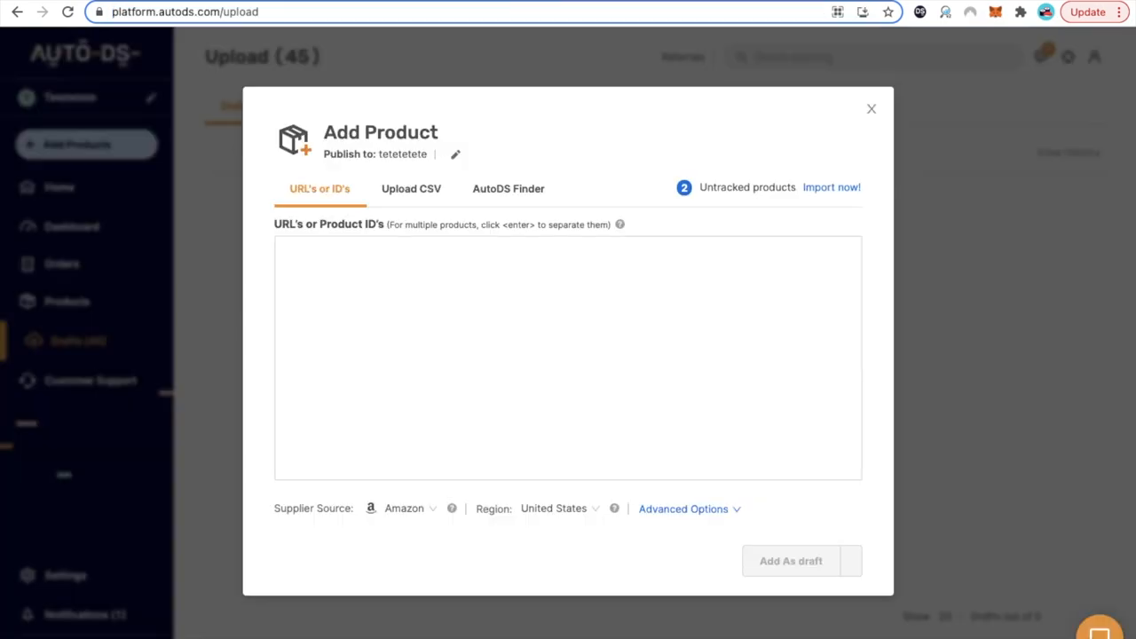
Paste the copied Amazon product links into the URL's or Product ID's box.
{"action": "left_click", "coordinate": [315, 290]}
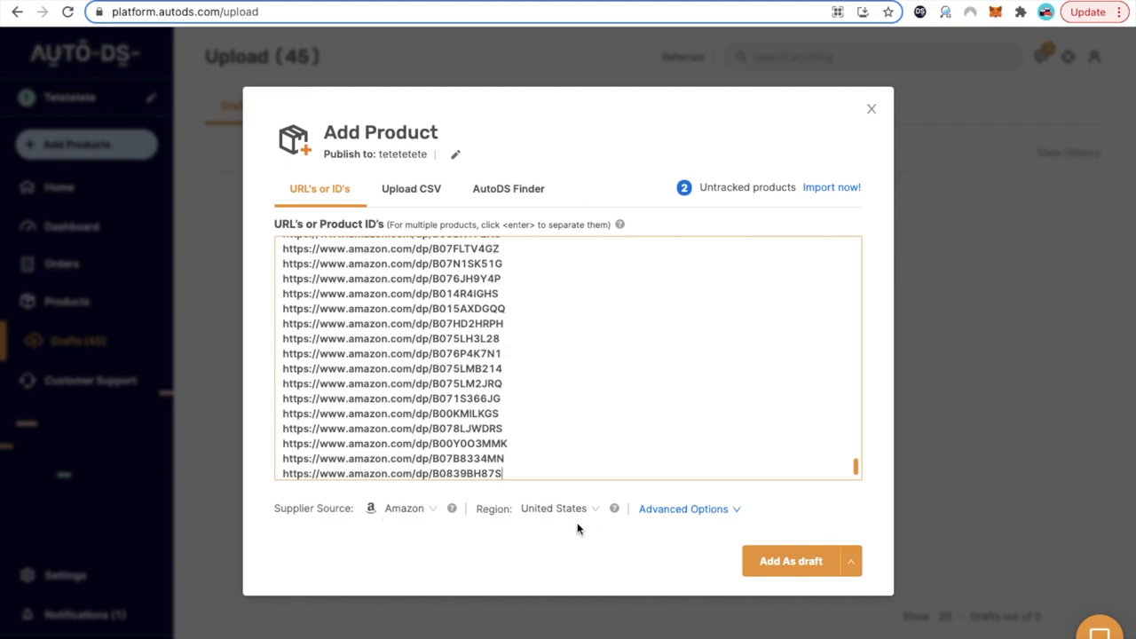
{"action": "mouse_move", "coordinate": [671, 526]}
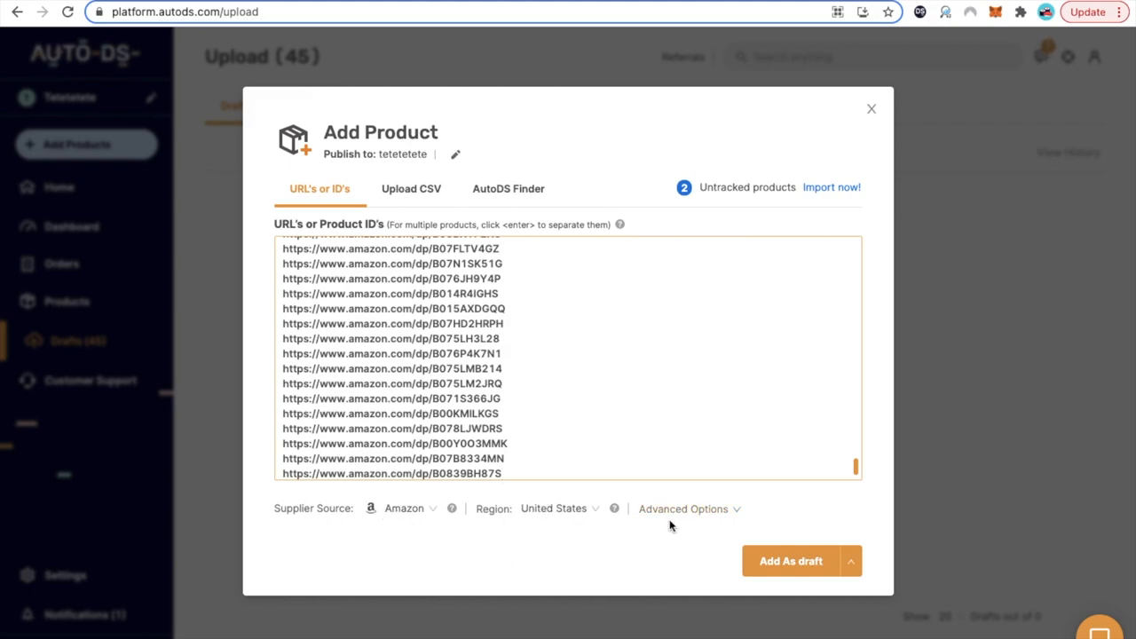
In Advanced Options, turn off variation upload, capitalize titles, and disable out-of-stock variations.
{"action": "left_click", "coordinate": [683, 508]}
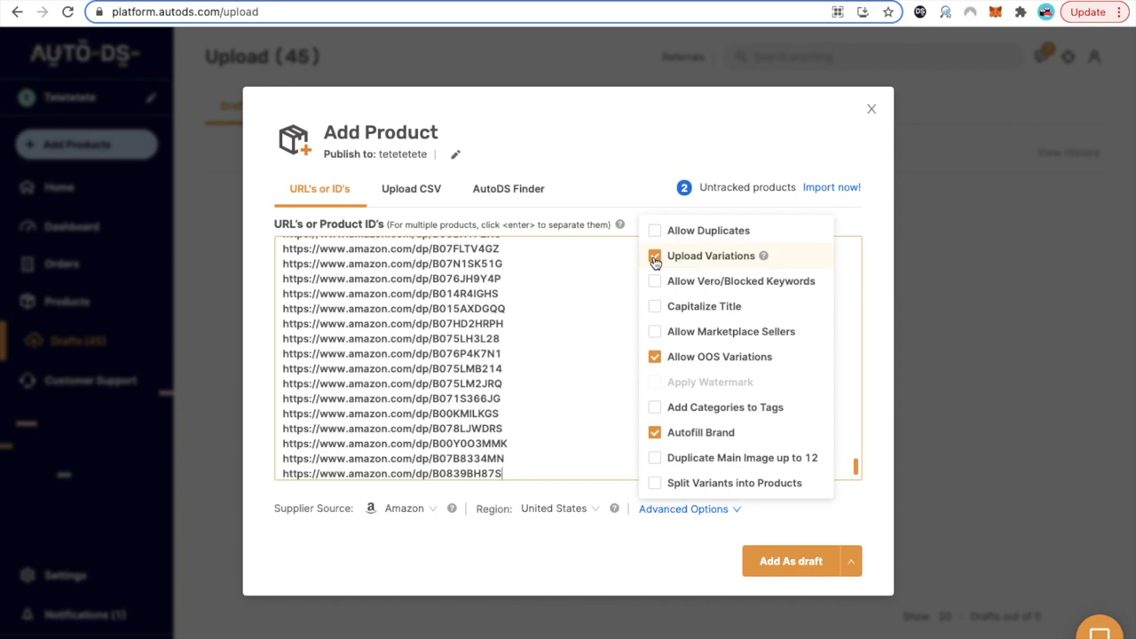
{"action": "left_click", "coordinate": [653, 256]}
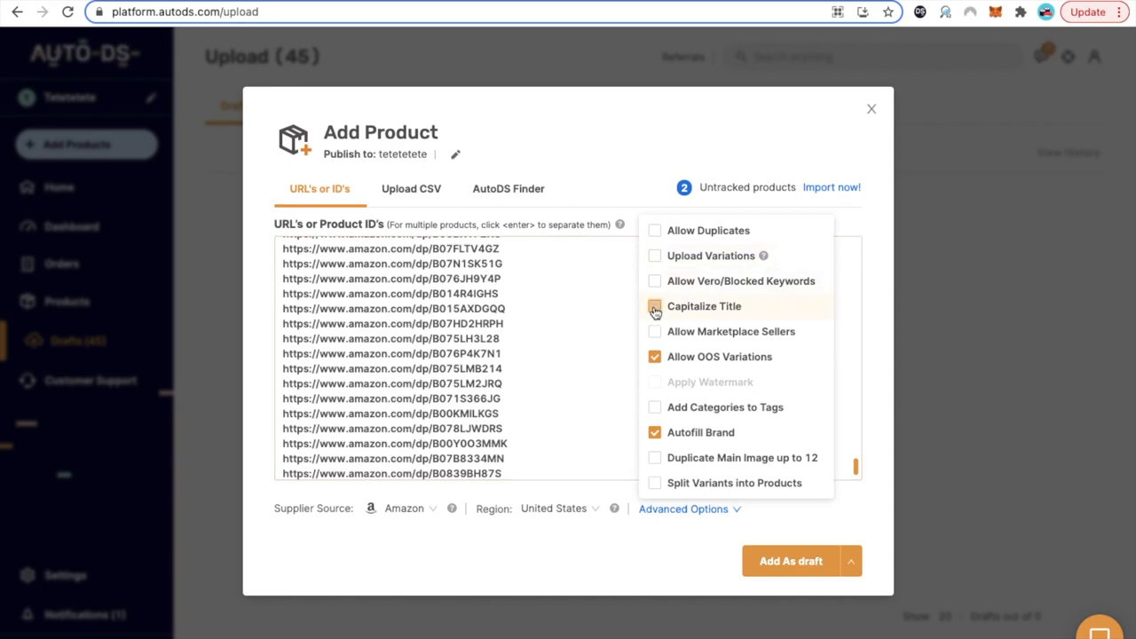
{"action": "left_click", "coordinate": [654, 306]}
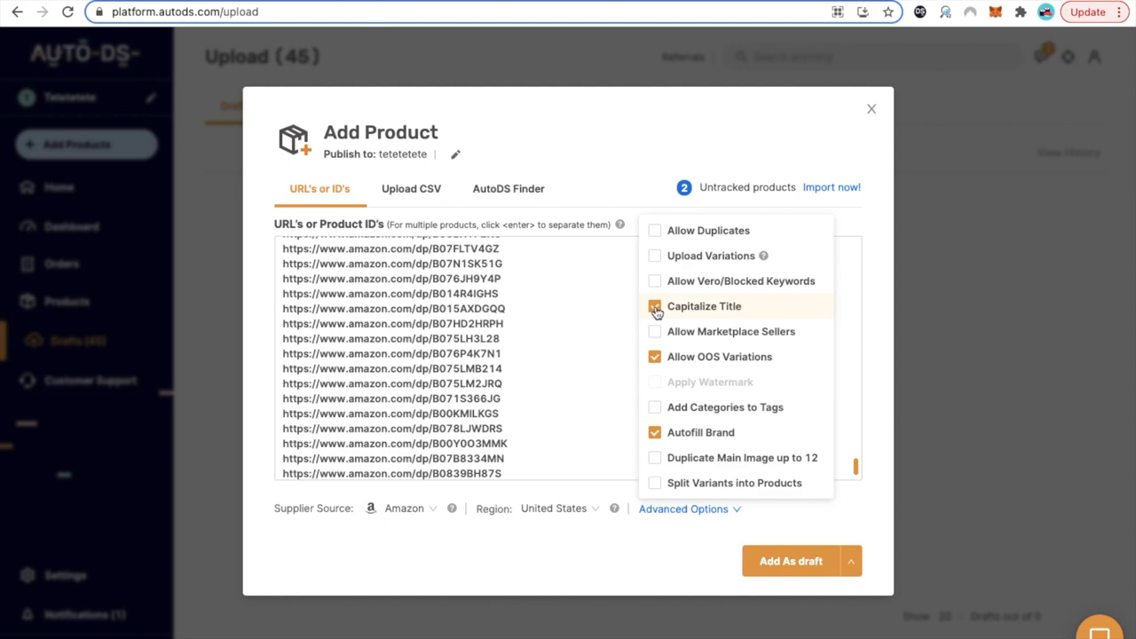
{"action": "left_click", "coordinate": [655, 305]}
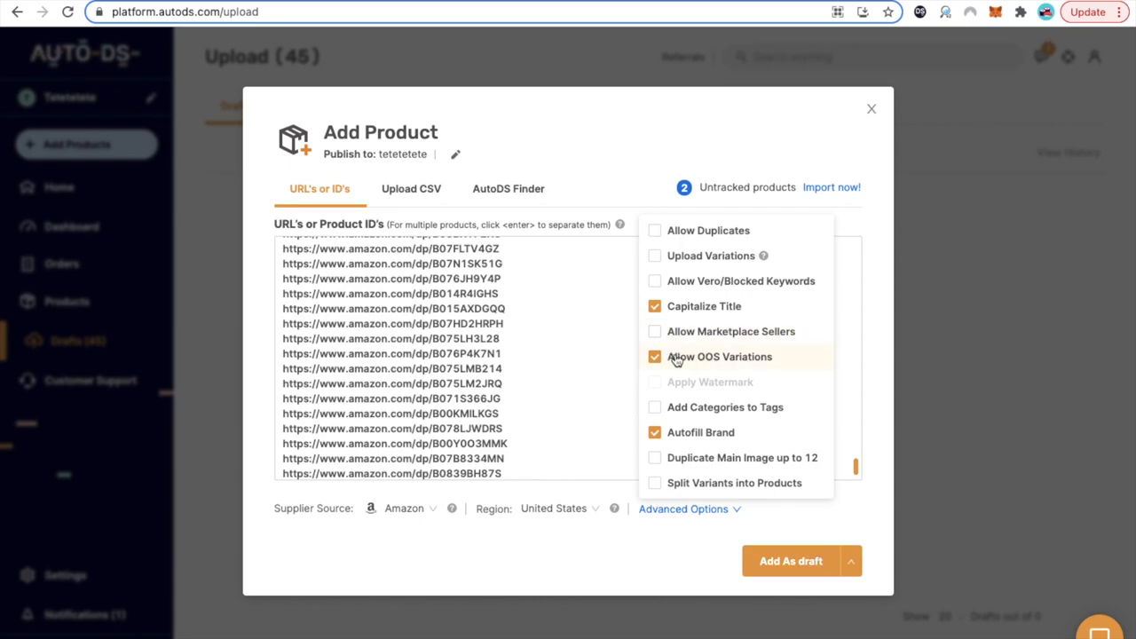
{"action": "left_click", "coordinate": [653, 355]}
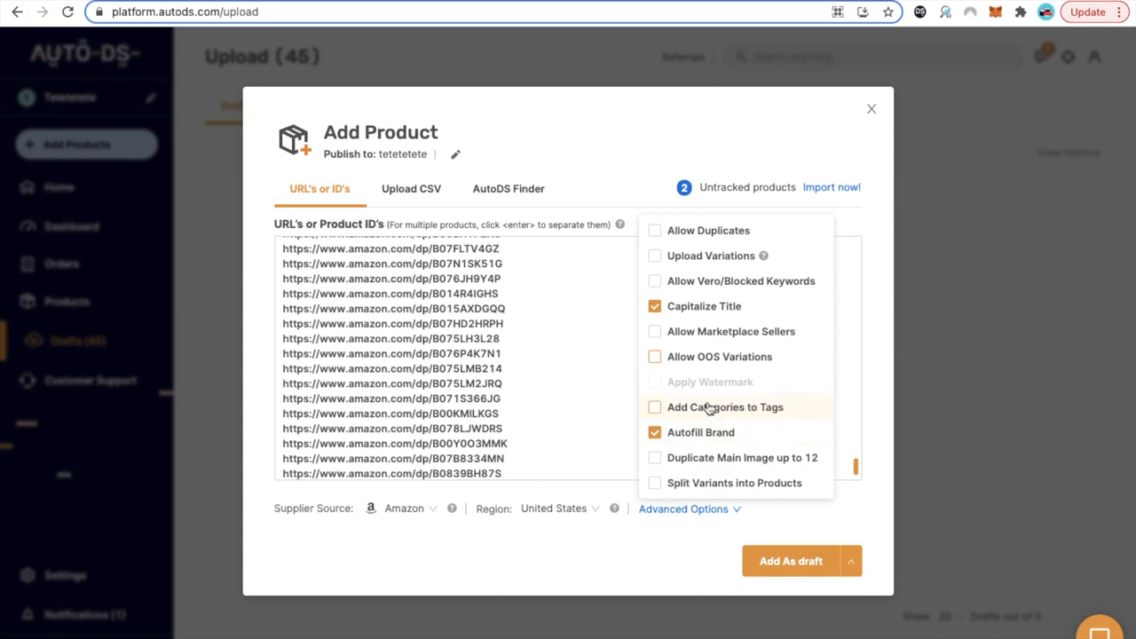
Enable Autofill Brand and Duplicate Main Image up to 12, then close the options.
{"action": "left_click", "coordinate": [653, 434]}
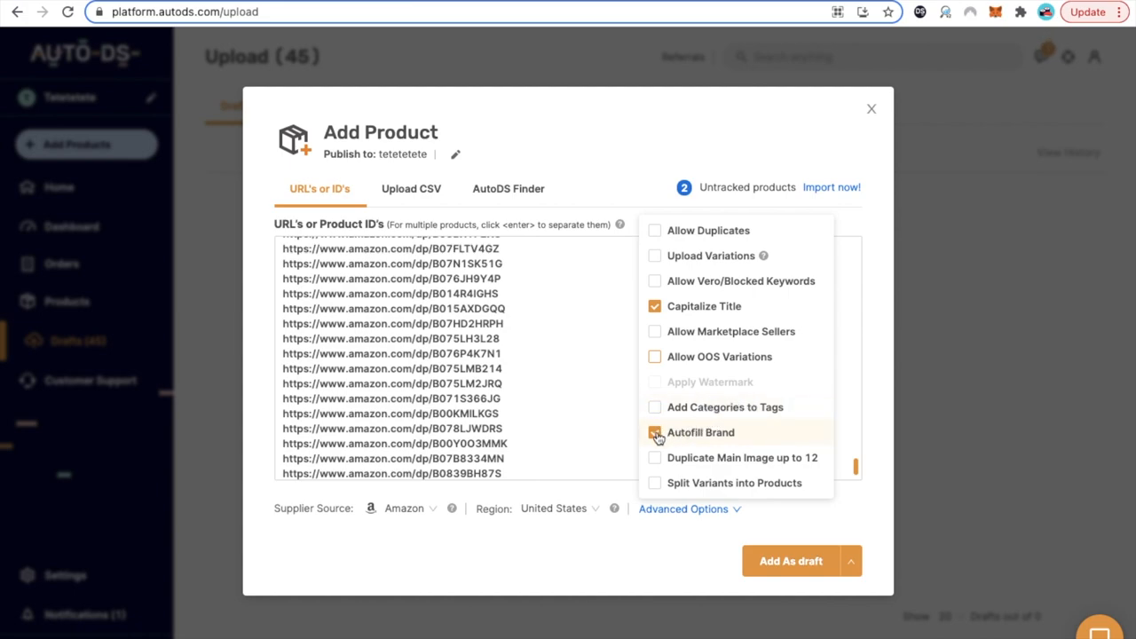
{"action": "left_click", "coordinate": [653, 434]}
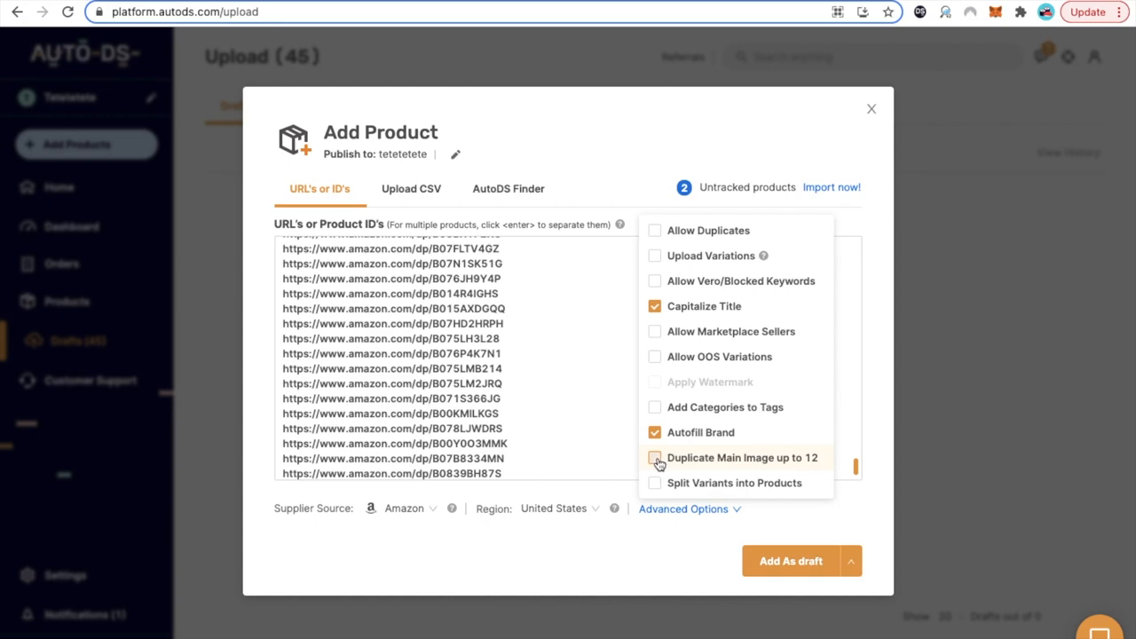
{"action": "left_click", "coordinate": [655, 458]}
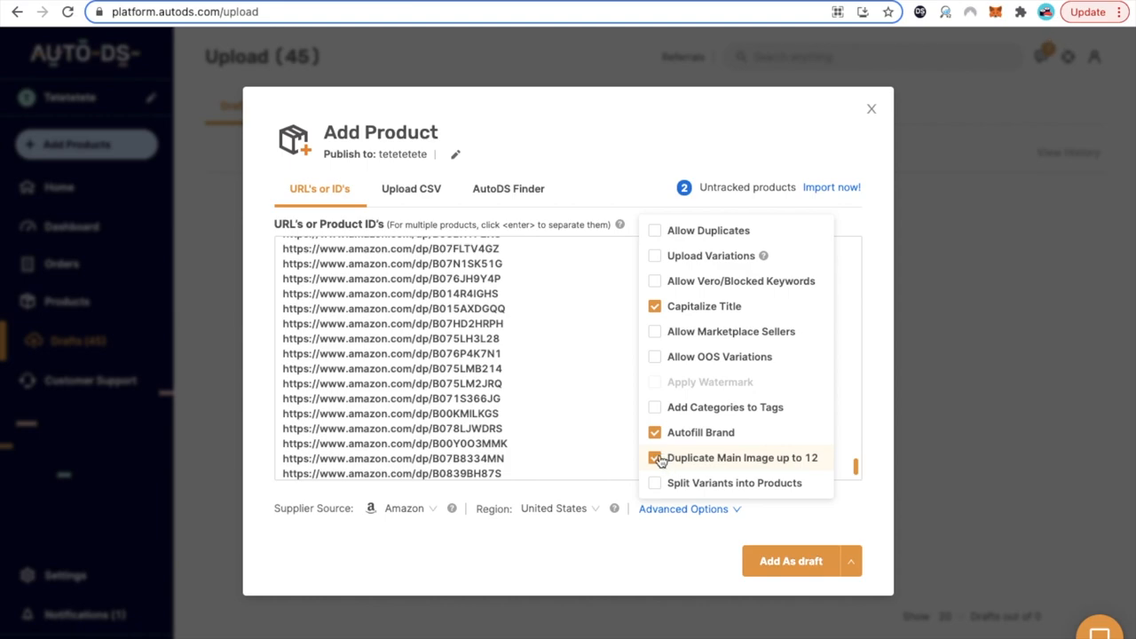
{"action": "mouse_move", "coordinate": [678, 462]}
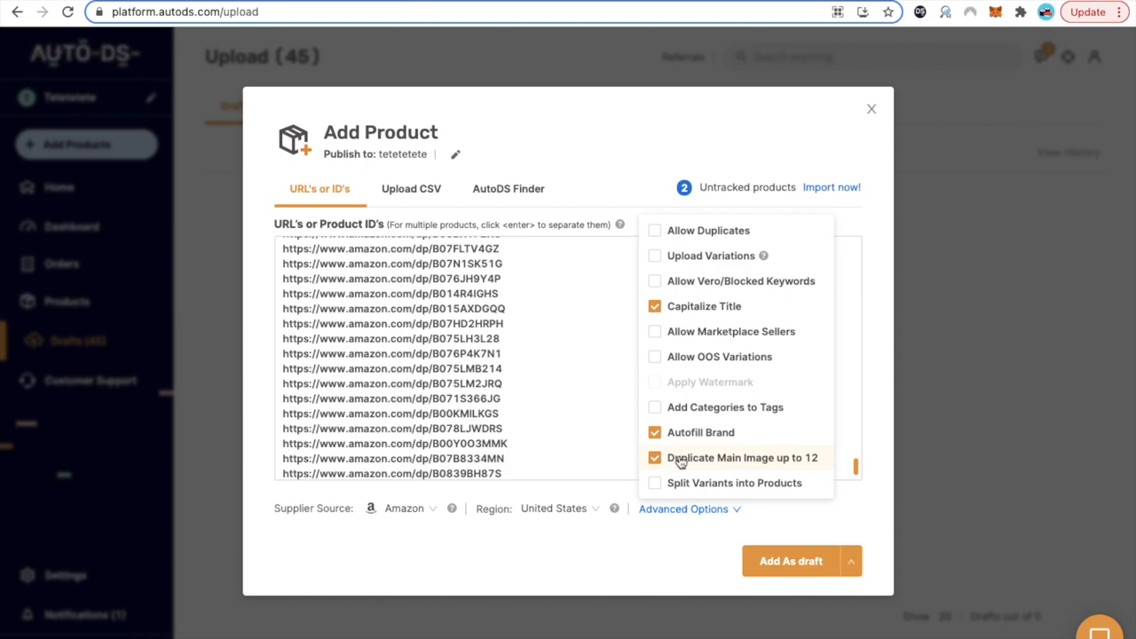
{"action": "left_click", "coordinate": [675, 548]}
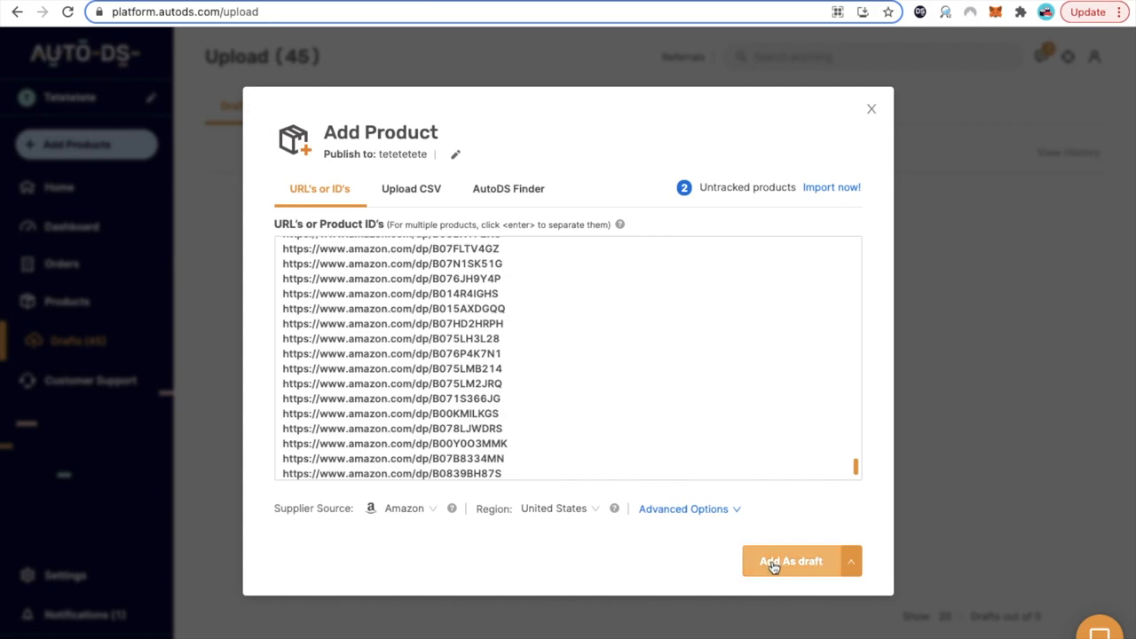
Add the 171 pasted Amazon URLs as drafts and let the Create Drafts job finish.
{"action": "left_click", "coordinate": [790, 561]}
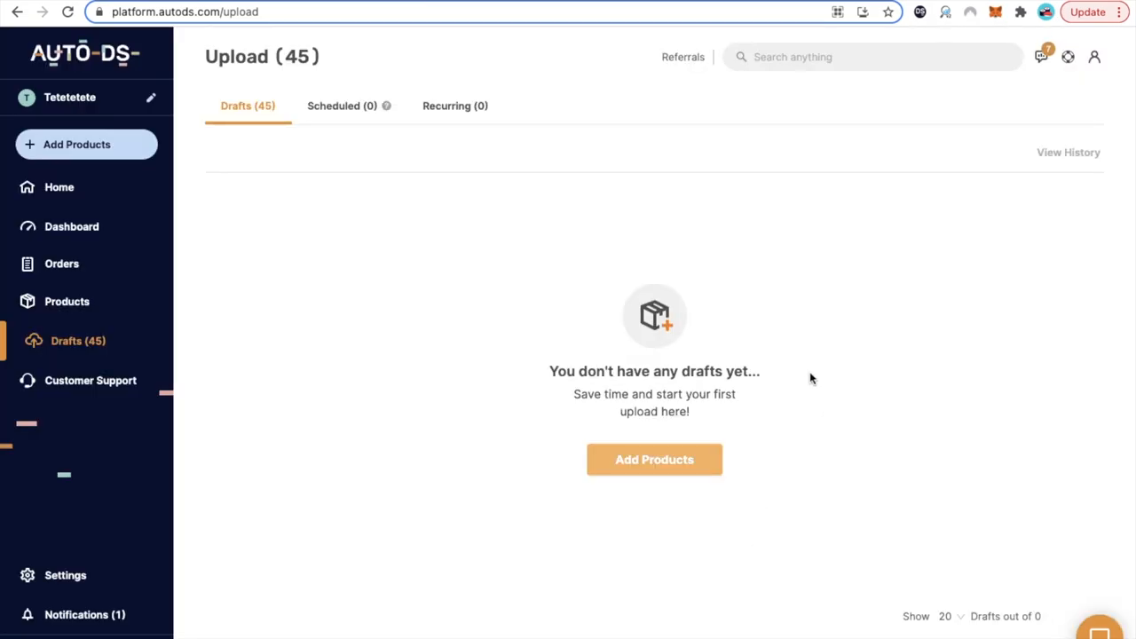
{"action": "mouse_move", "coordinate": [305, 265]}
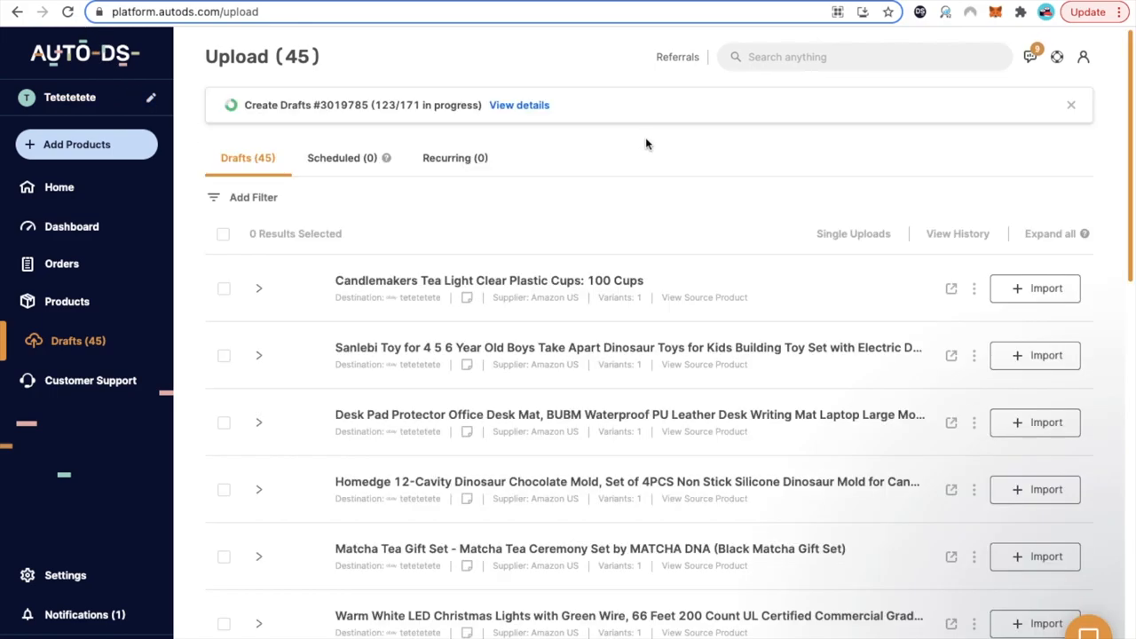
{"action": "mouse_move", "coordinate": [277, 123]}
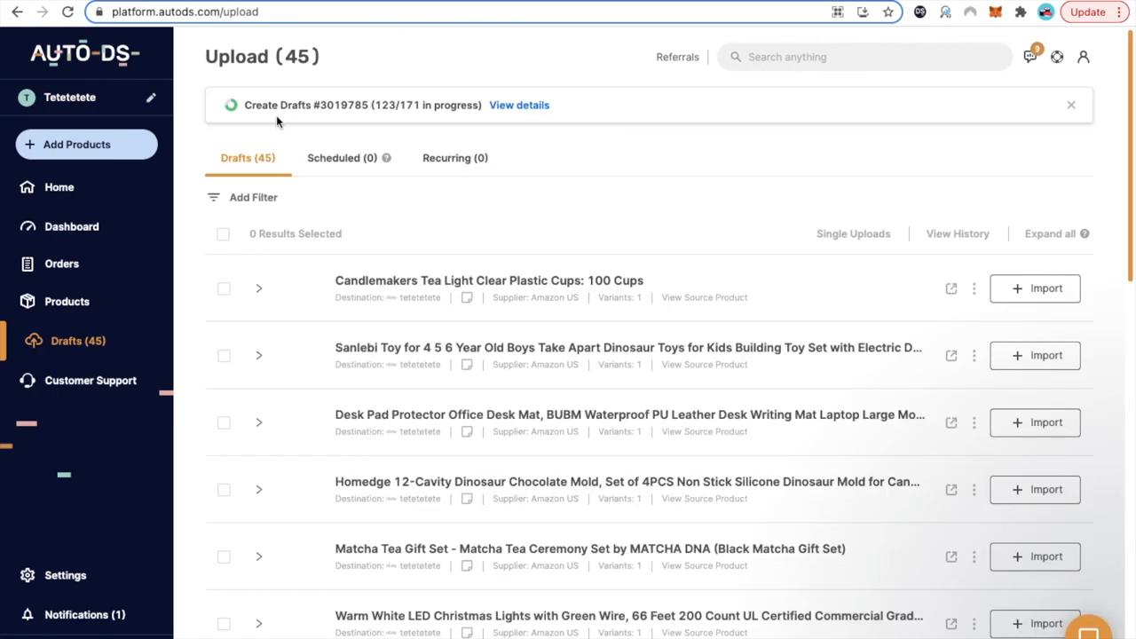
{"action": "mouse_move", "coordinate": [341, 105]}
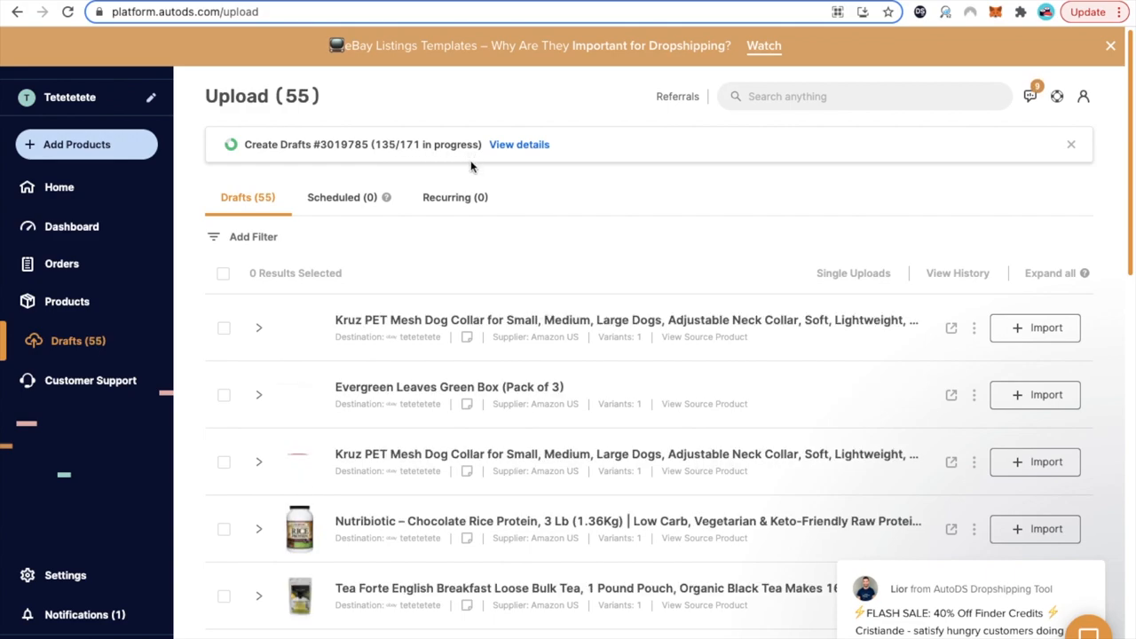
{"action": "mouse_move", "coordinate": [669, 238]}
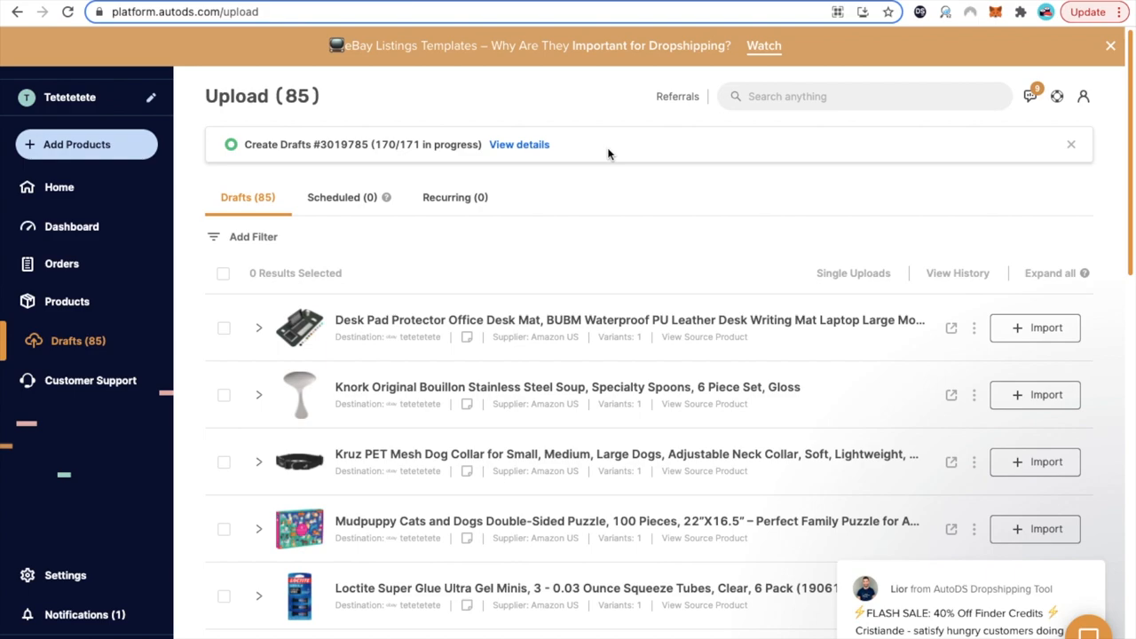
{"action": "mouse_move", "coordinate": [408, 153]}
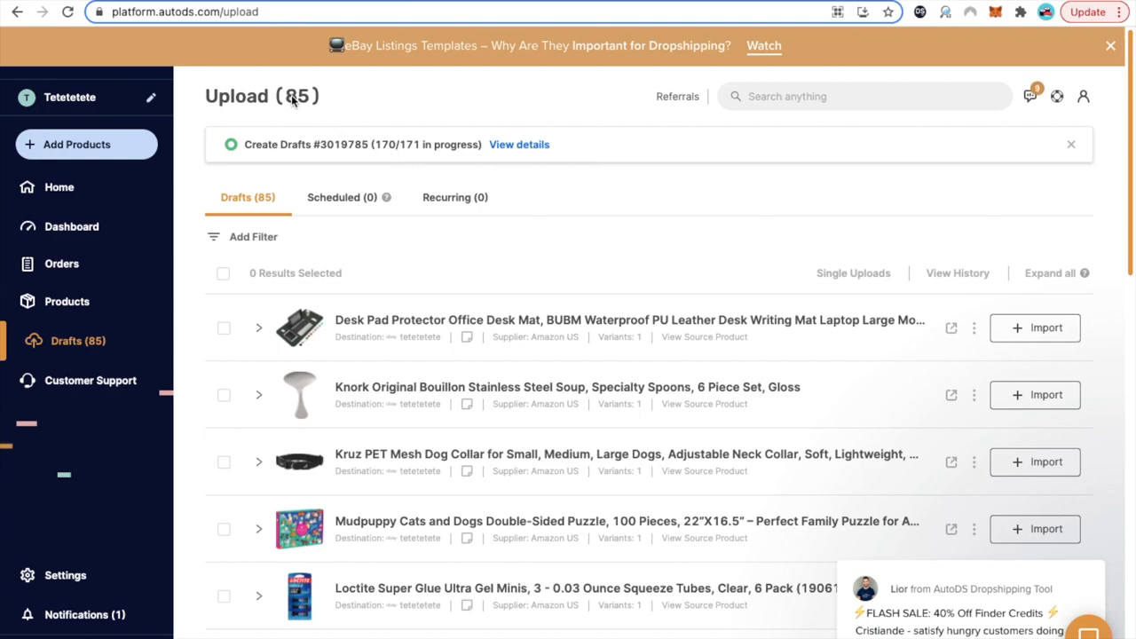
{"action": "mouse_move", "coordinate": [419, 121]}
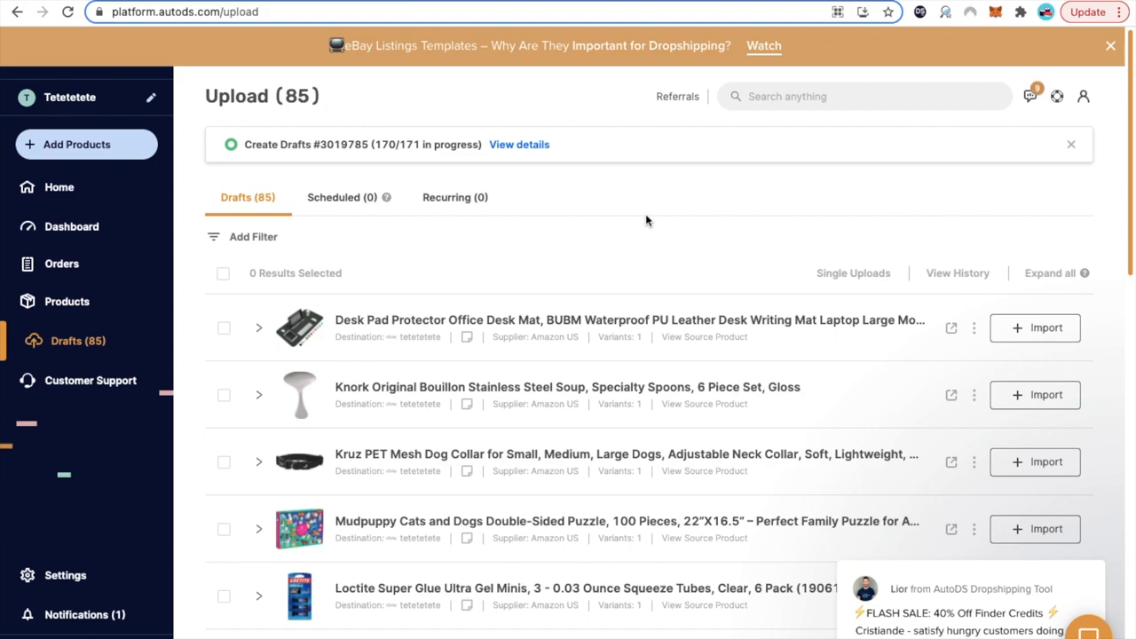
{"action": "mouse_move", "coordinate": [639, 238]}
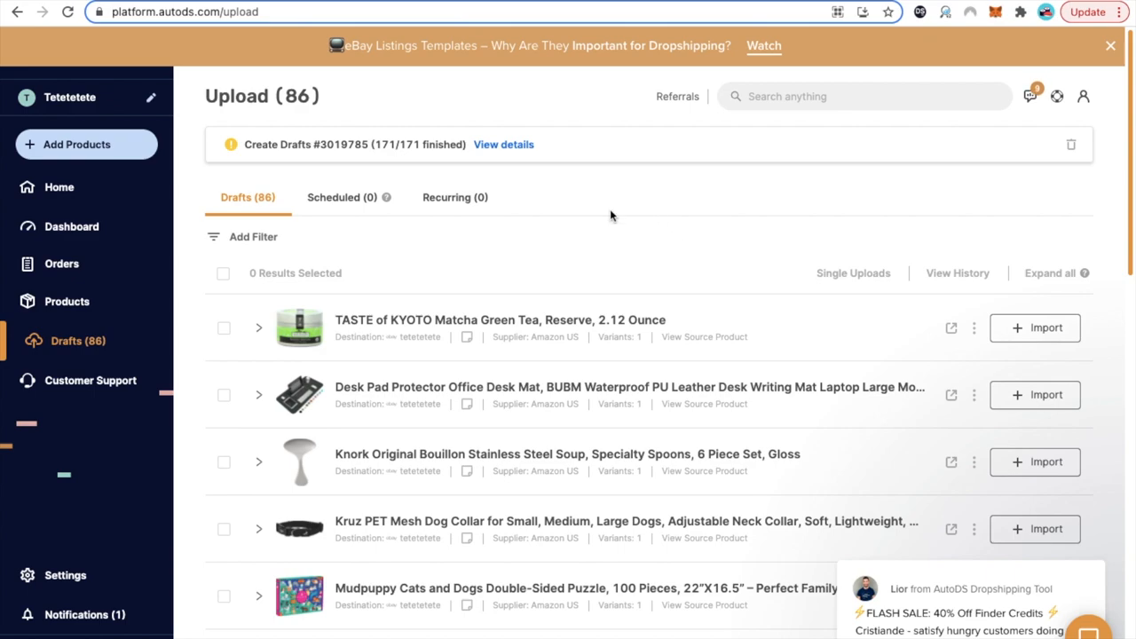
{"action": "mouse_move", "coordinate": [283, 97]}
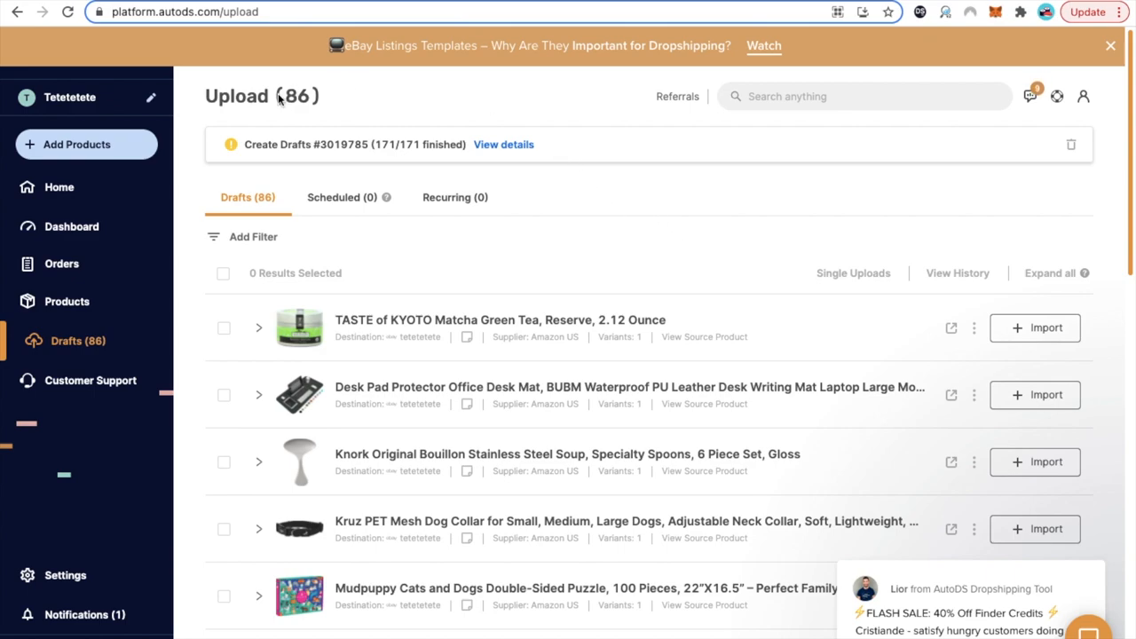
{"action": "mouse_move", "coordinate": [483, 110]}
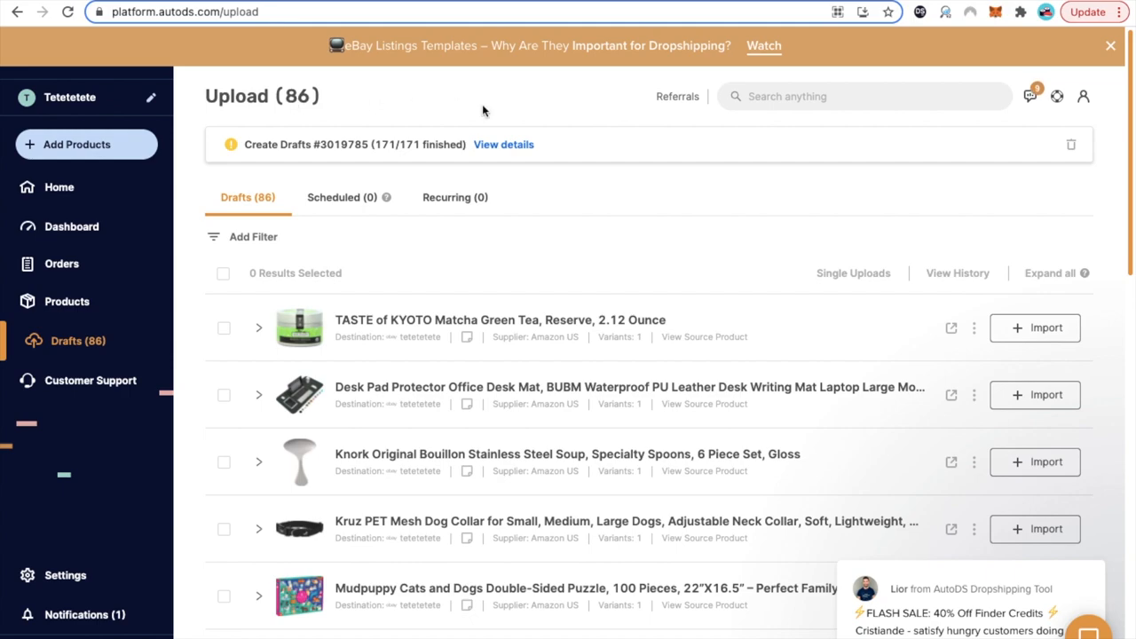
{"action": "mouse_move", "coordinate": [506, 246]}
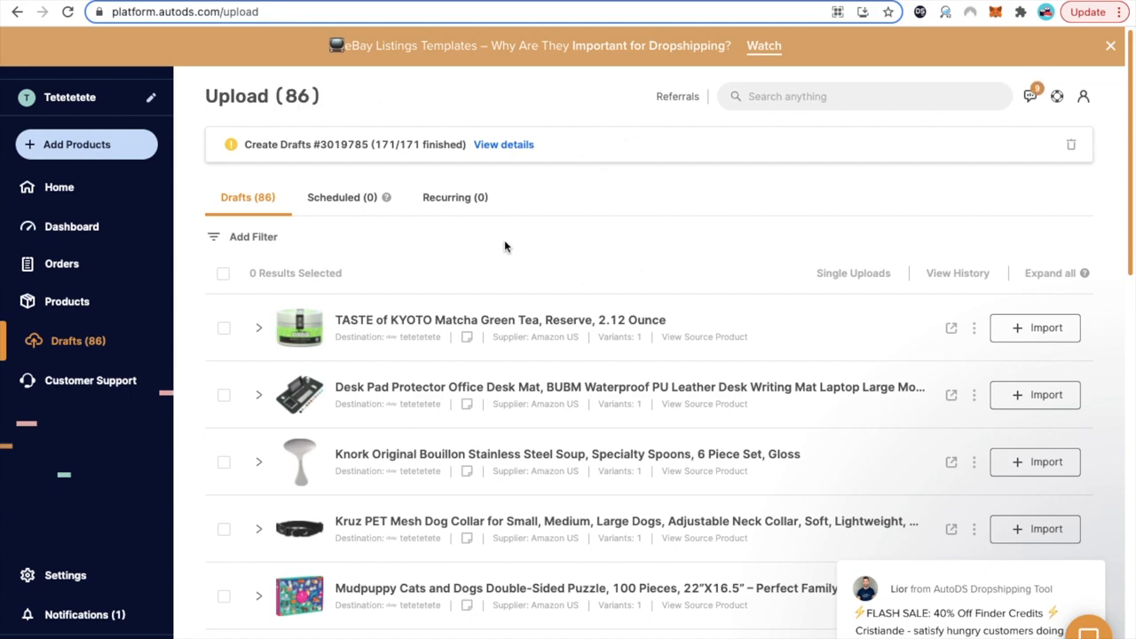
Select all 86 drafts and choose Import all, reaching the import confirmation.
{"action": "left_click", "coordinate": [223, 274]}
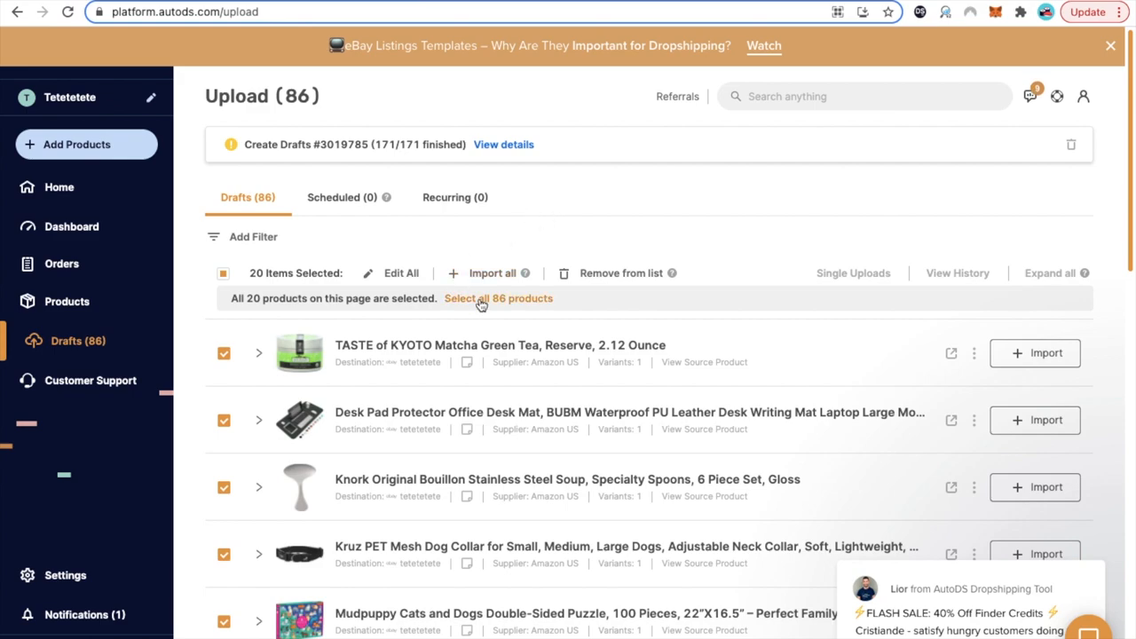
{"action": "left_click", "coordinate": [497, 298]}
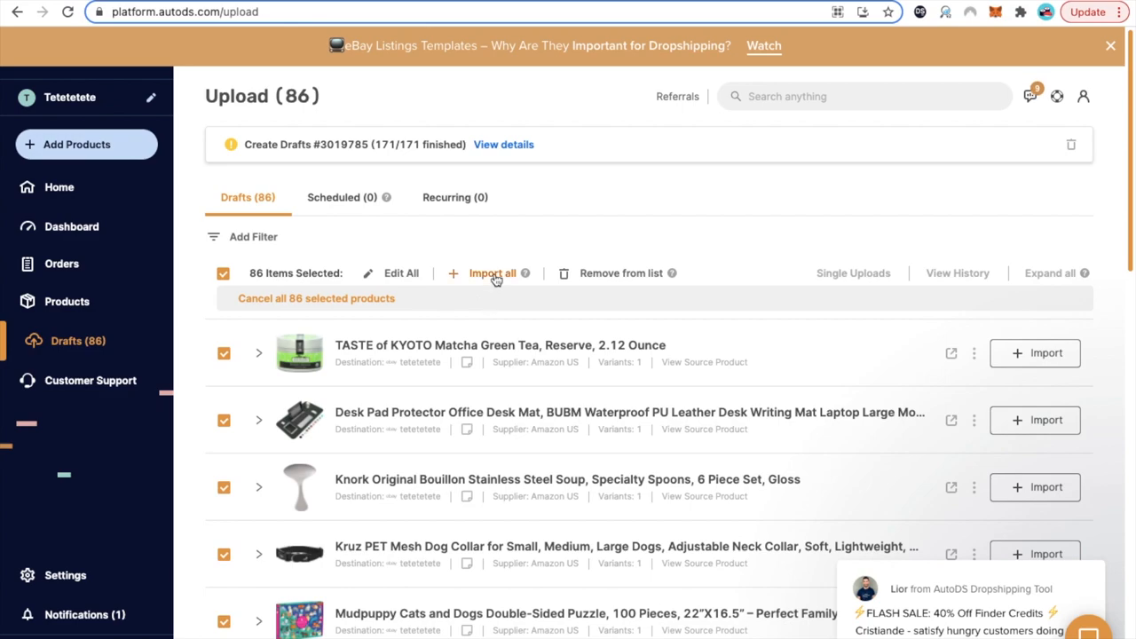
{"action": "left_click", "coordinate": [492, 274]}
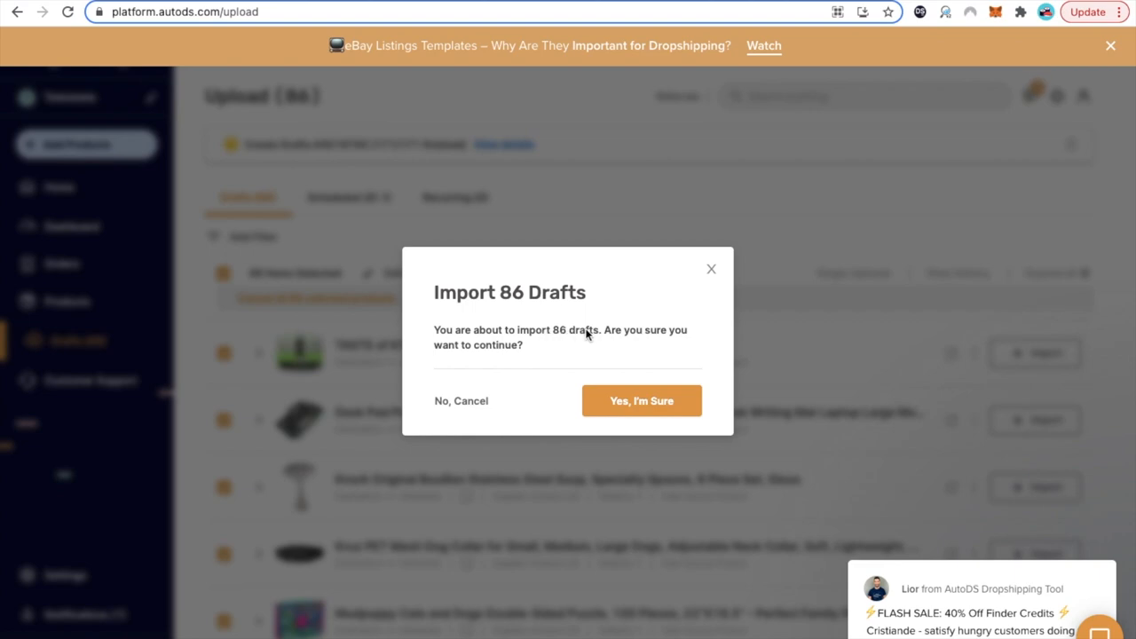
{"action": "mouse_move", "coordinate": [646, 380]}
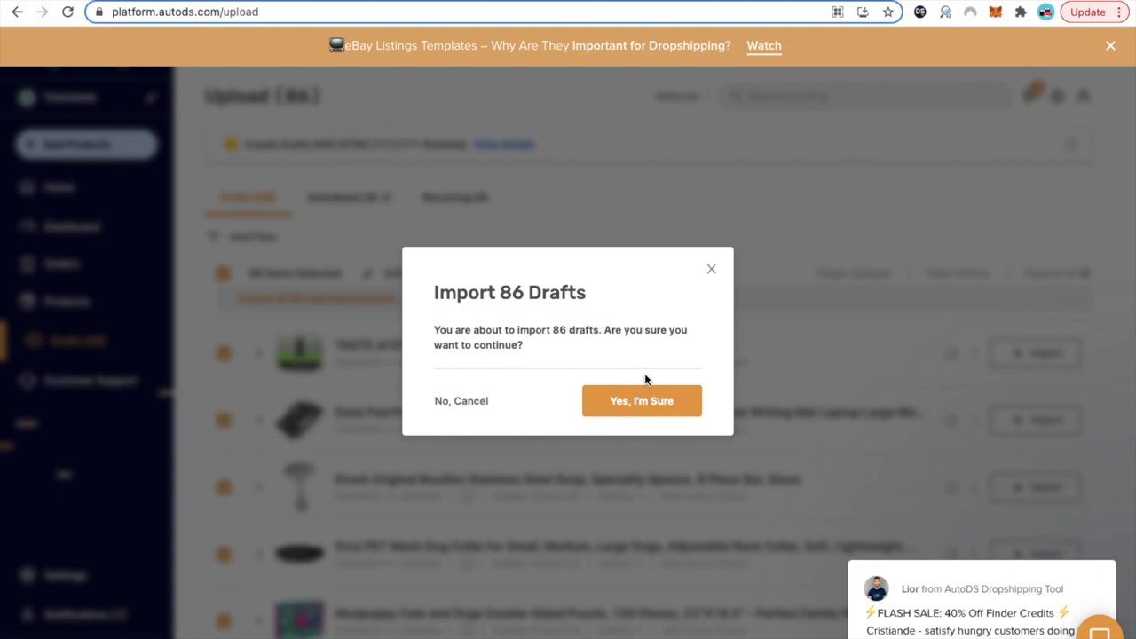
Confirm importing the 86 drafts and keep waiting through the Page Unresponsive prompts.
{"action": "left_click", "coordinate": [641, 401]}
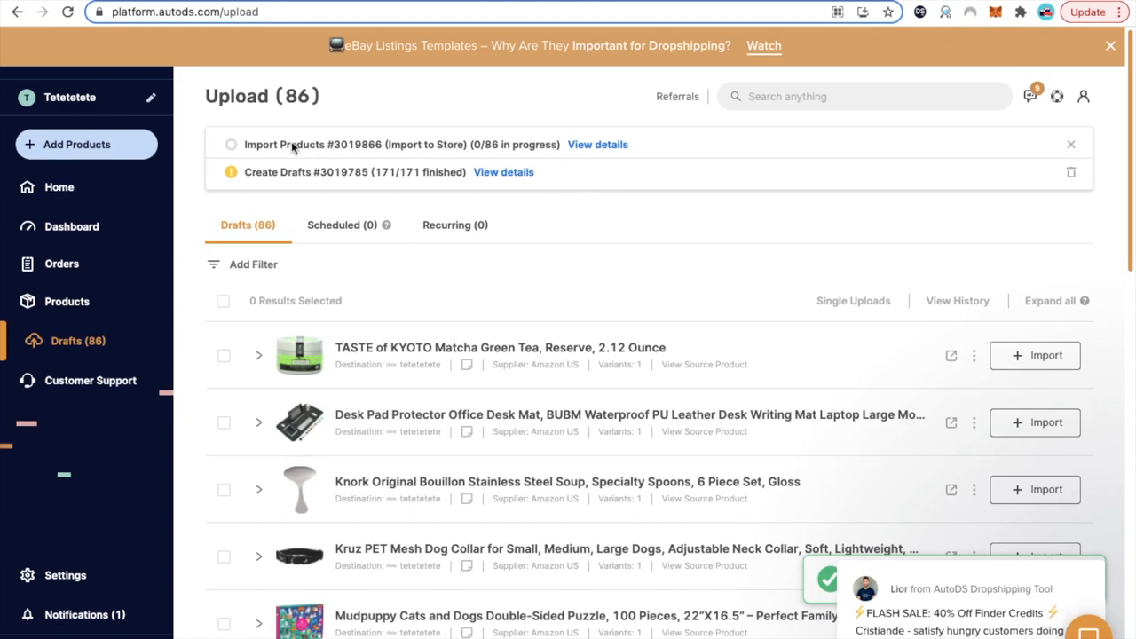
{"action": "mouse_move", "coordinate": [319, 144]}
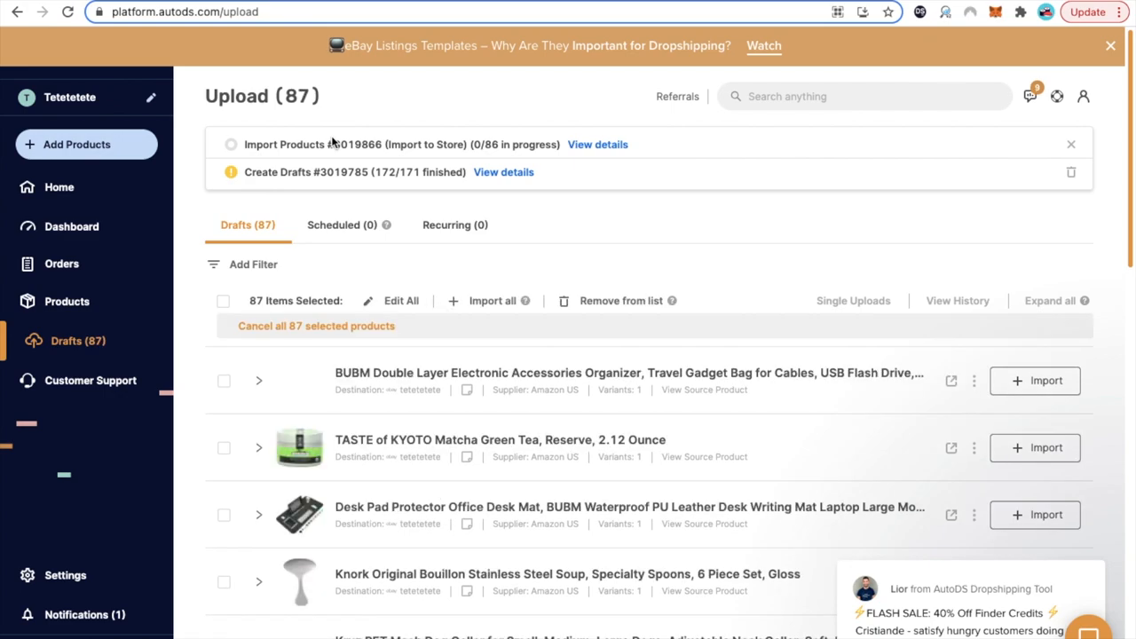
{"action": "left_click", "coordinate": [224, 300]}
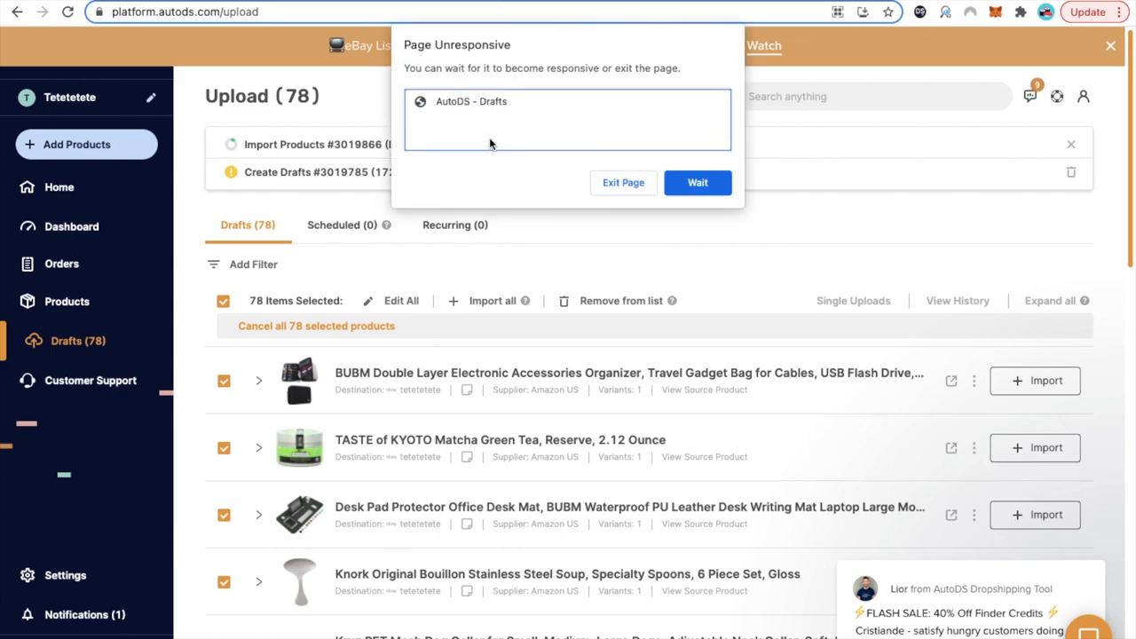
{"action": "left_click", "coordinate": [697, 181]}
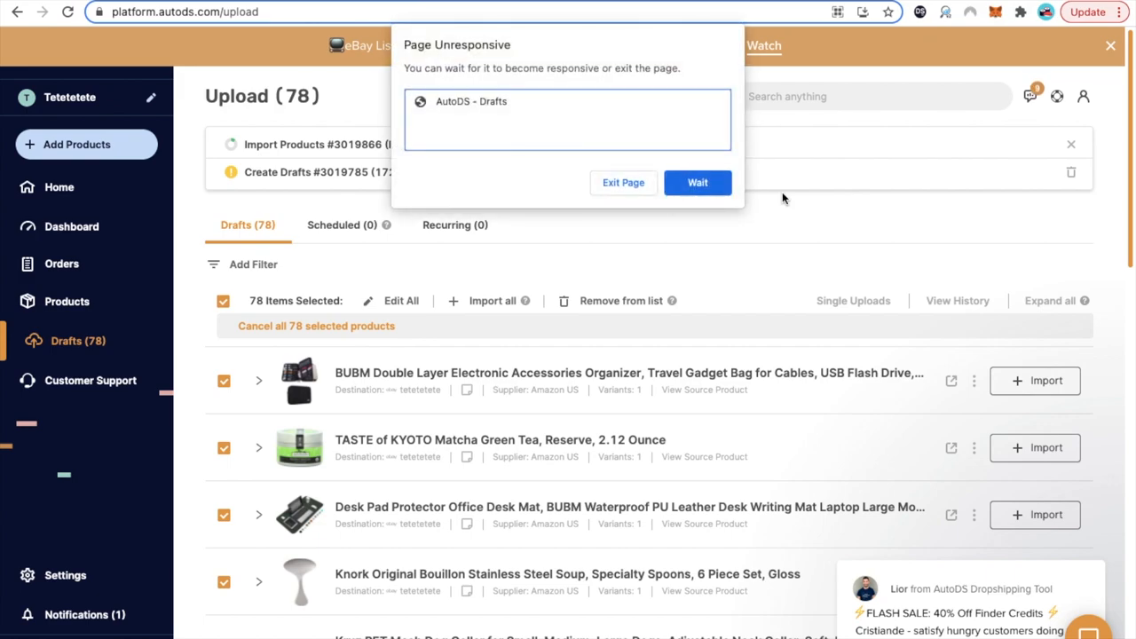
{"action": "left_click", "coordinate": [698, 181]}
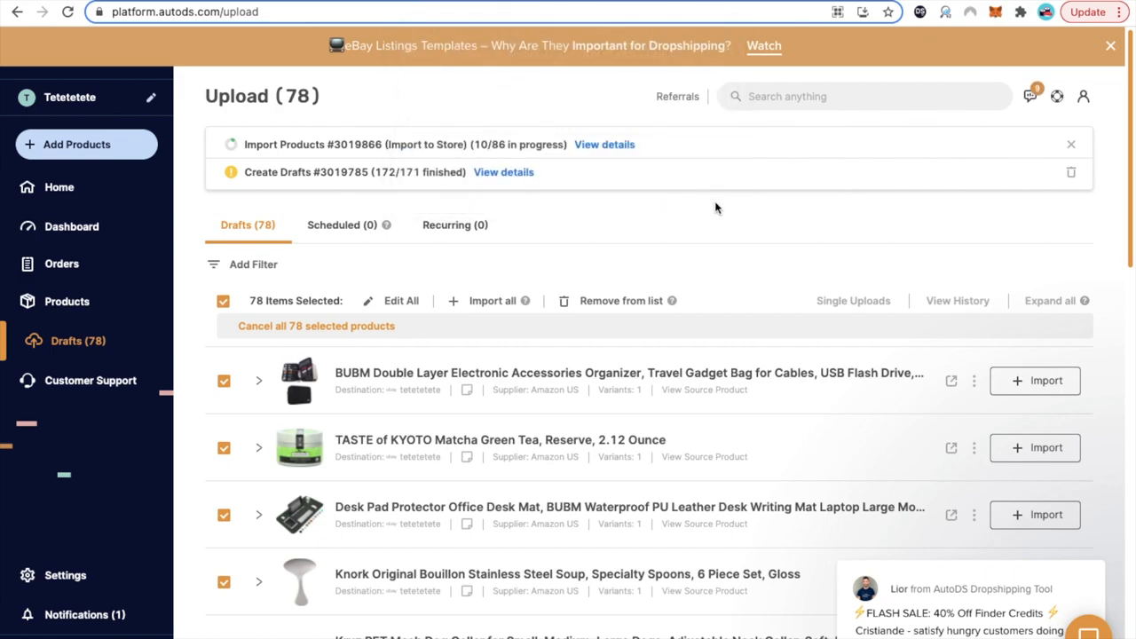